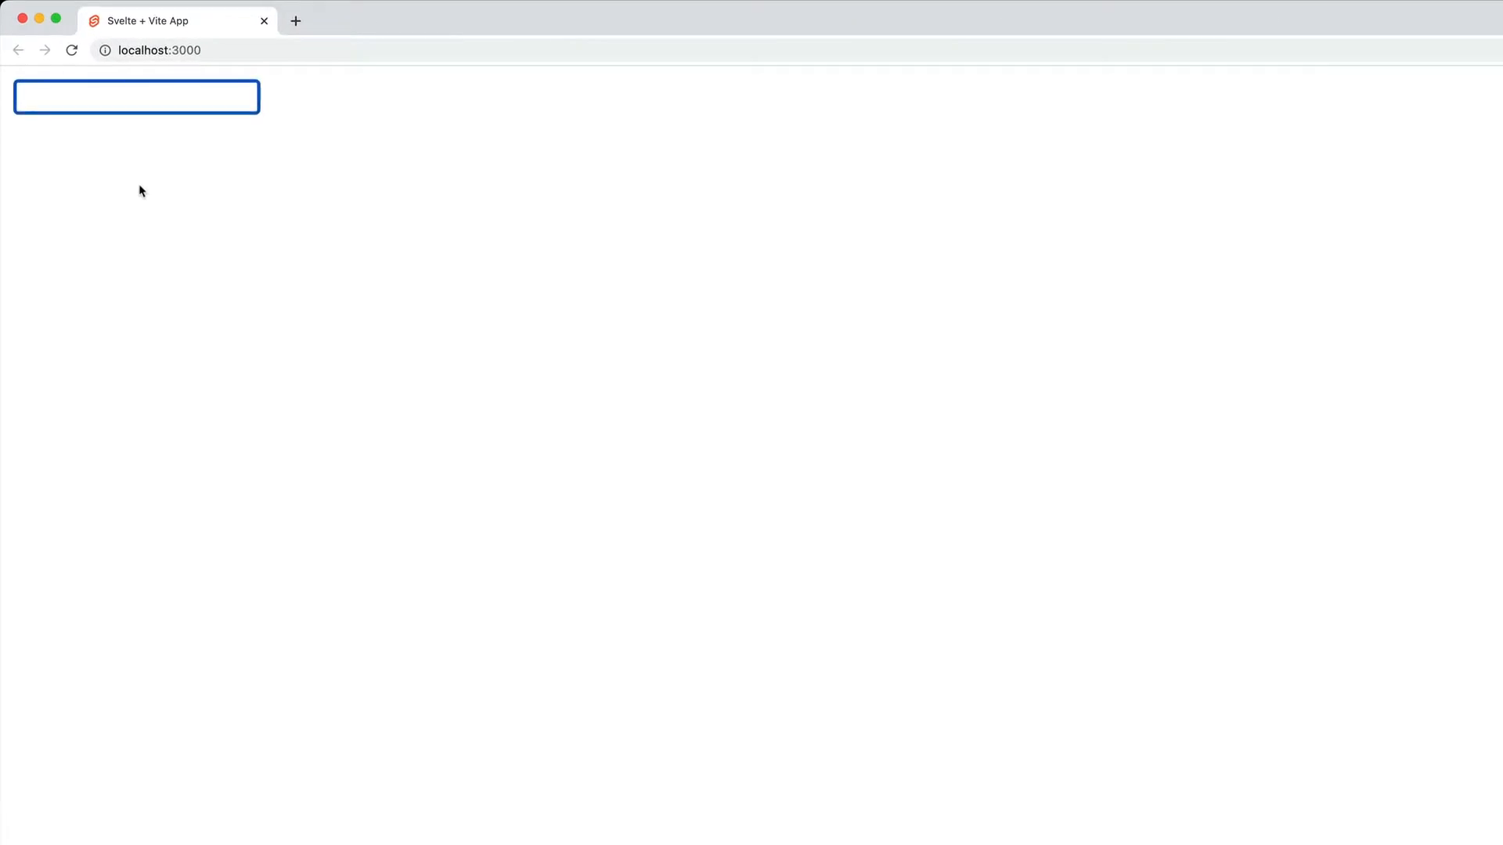
# - Type 'The Code Creative' into the localhost input so the paragraph below mirrors it
pyautogui.write('The Code')
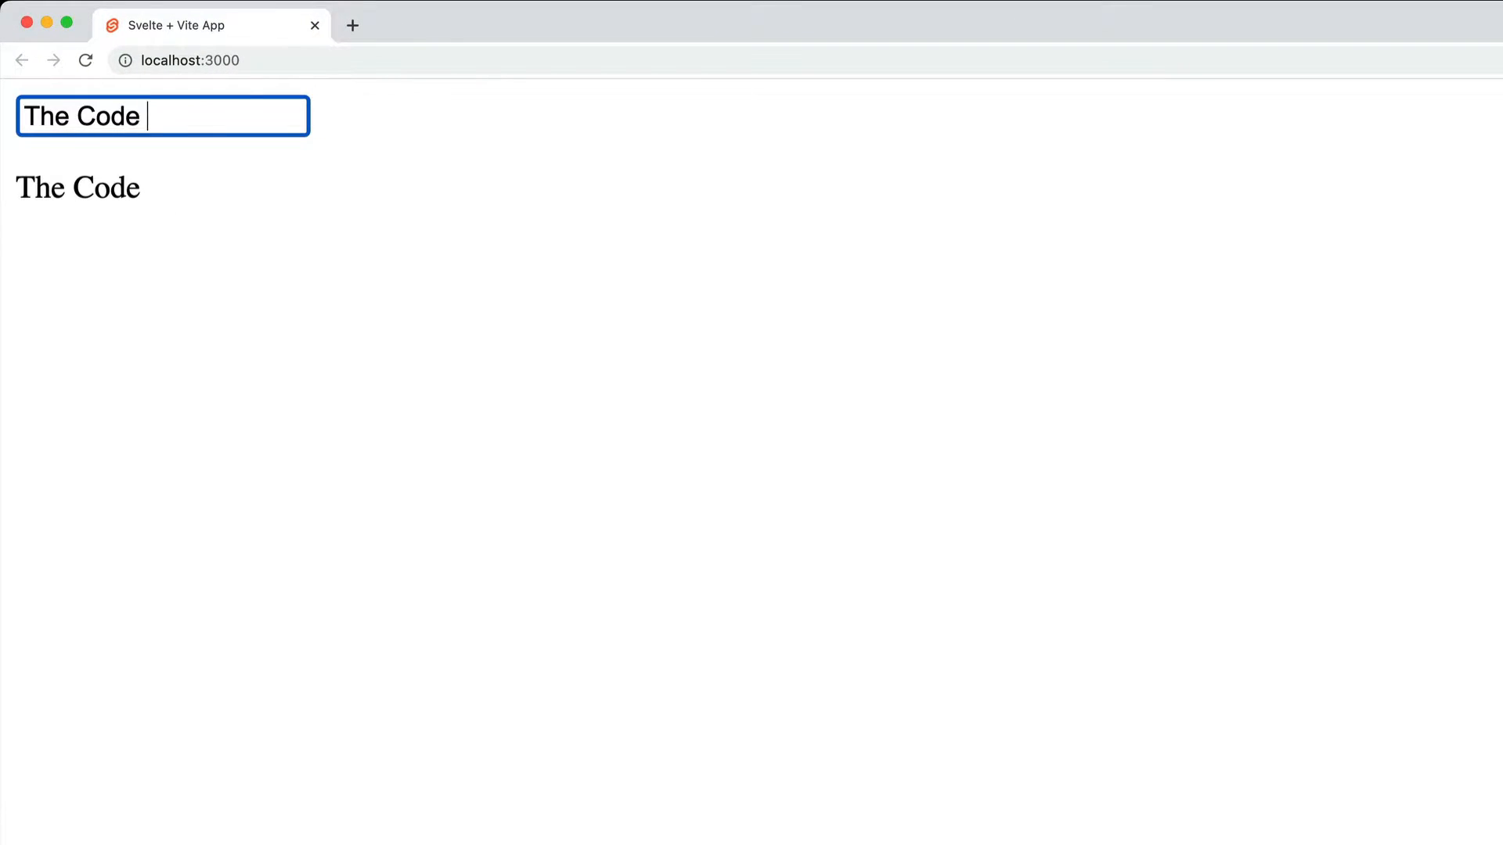
pyautogui.write('Creative')
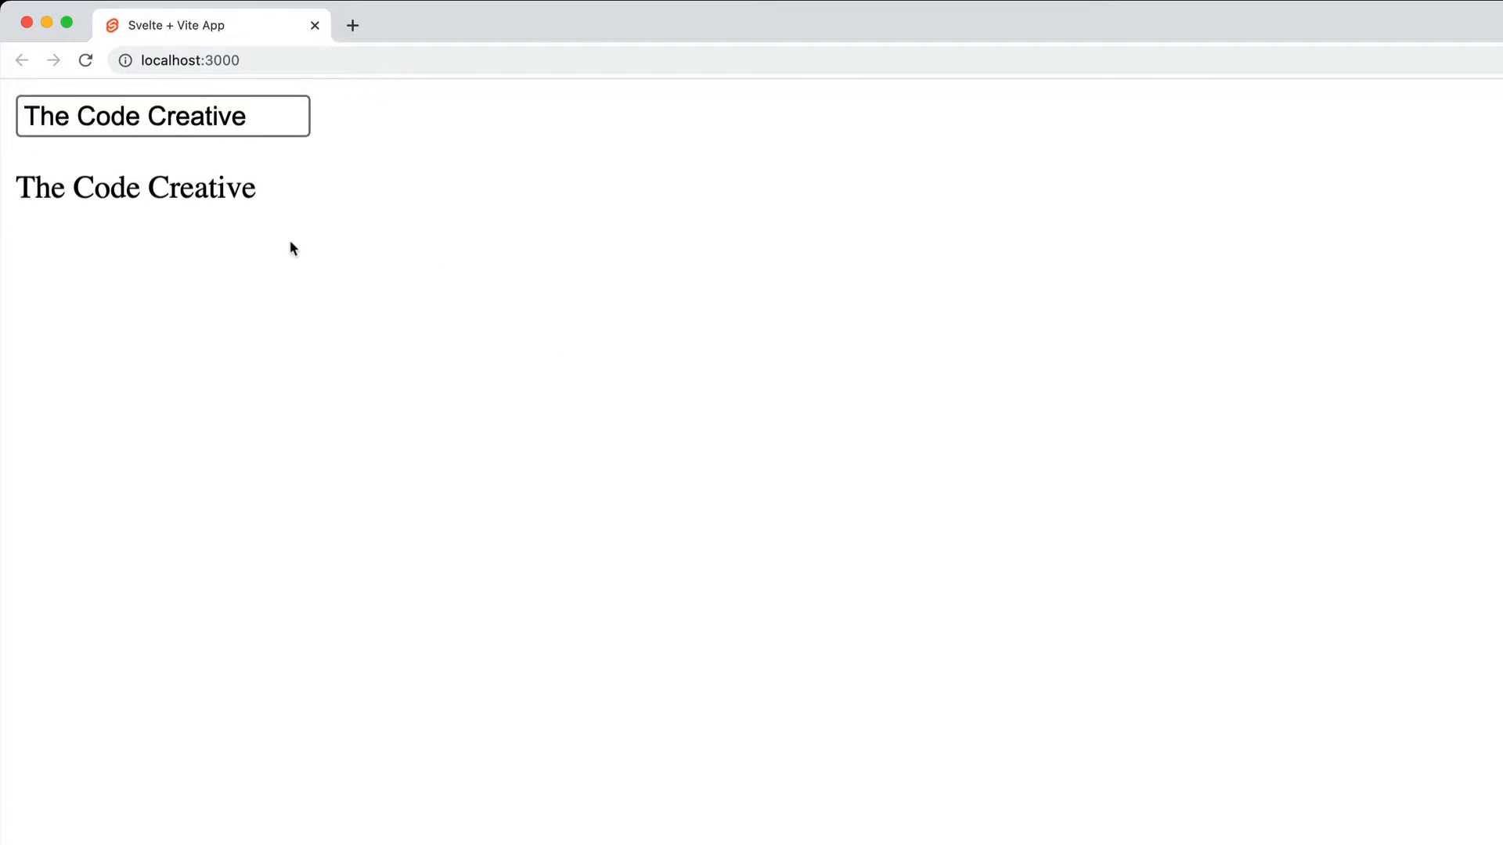
pyautogui.moveTo(14, 201)
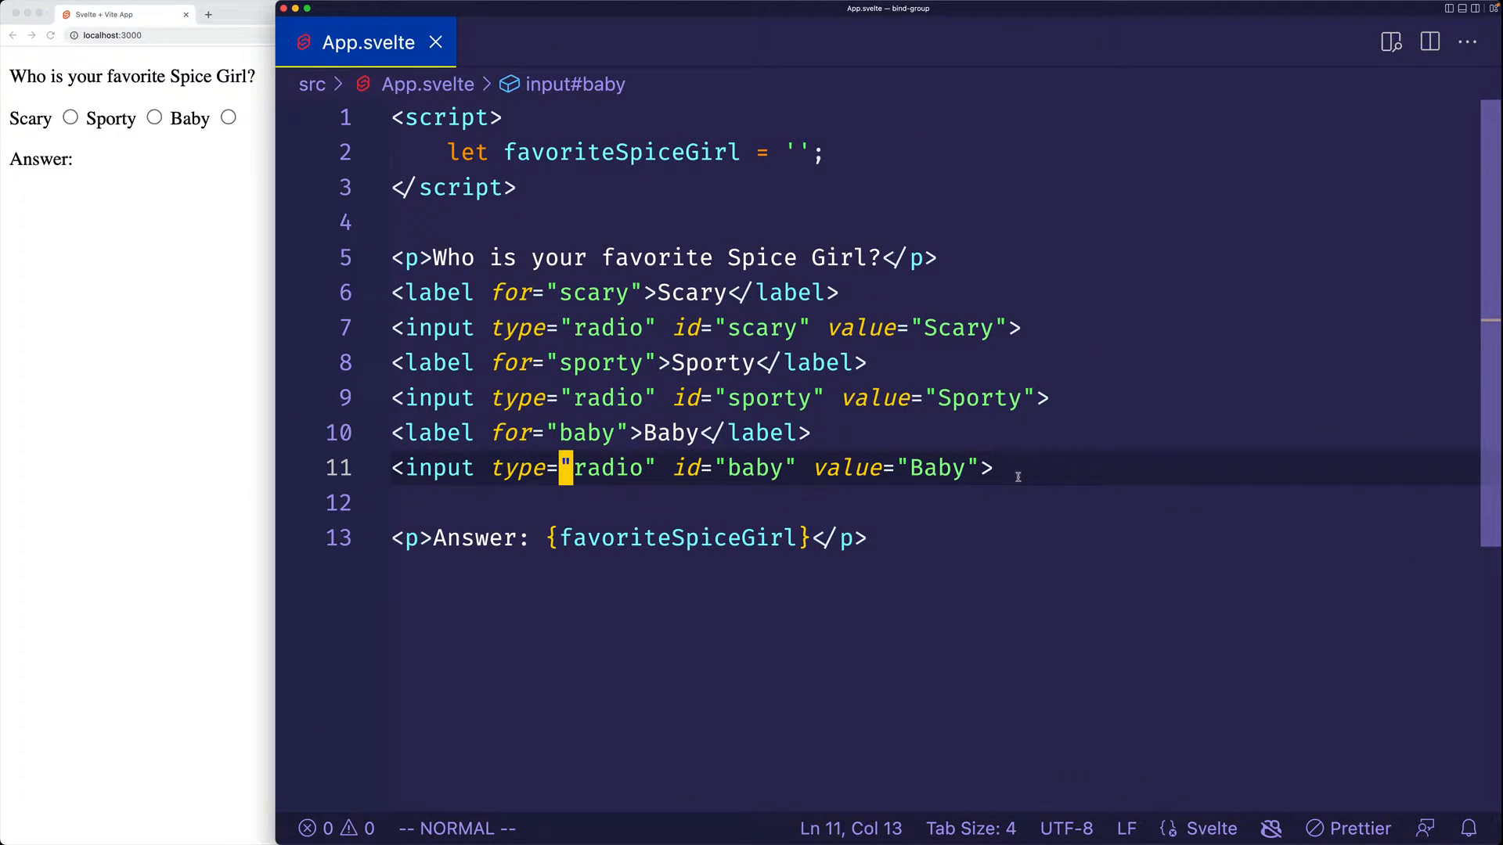
pyautogui.press('V')
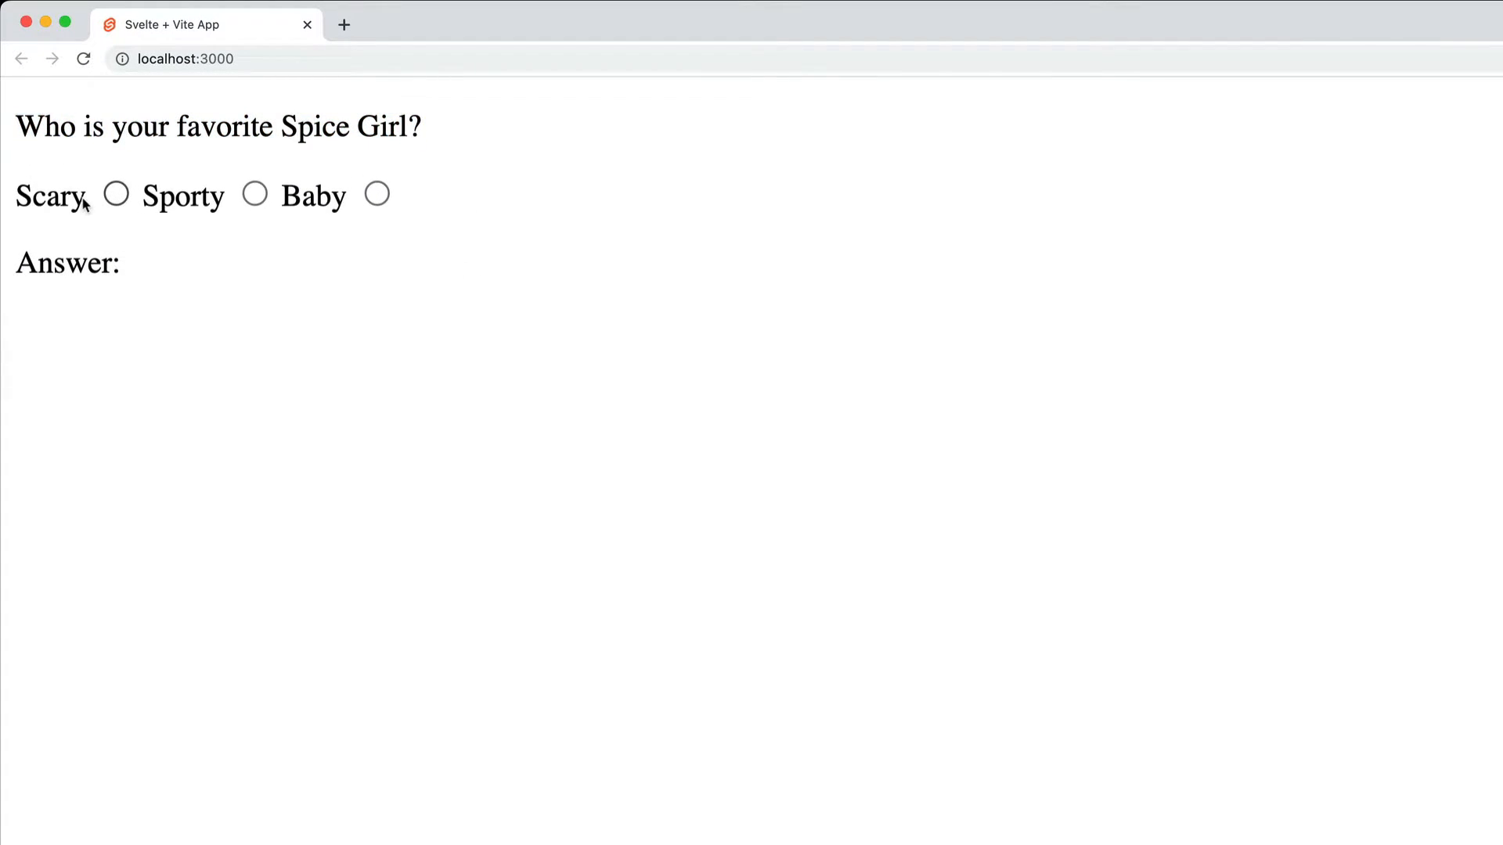
pyautogui.moveTo(415, 209)
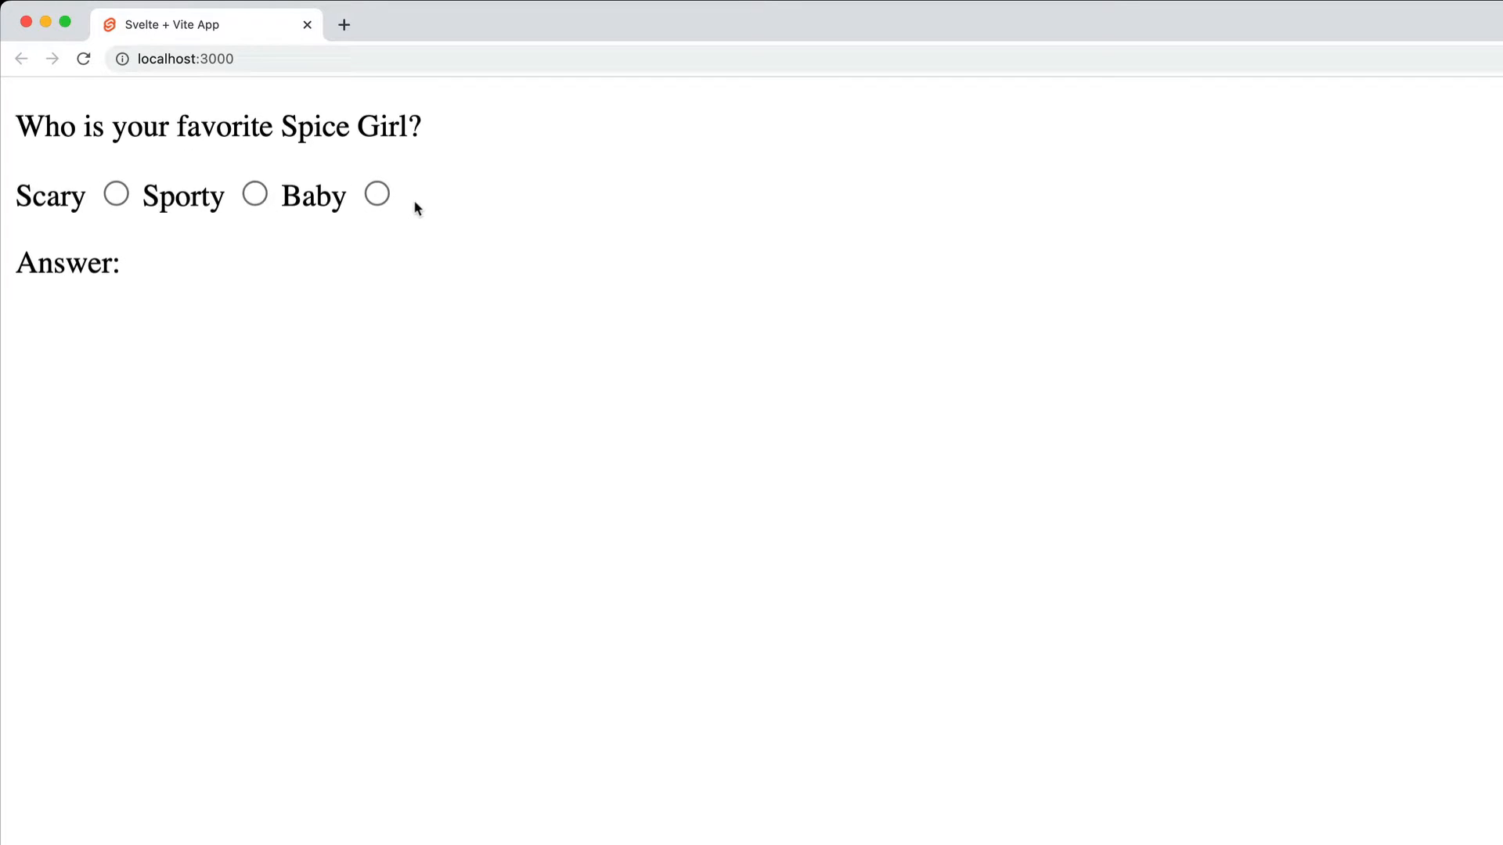
pyautogui.moveTo(325, 209)
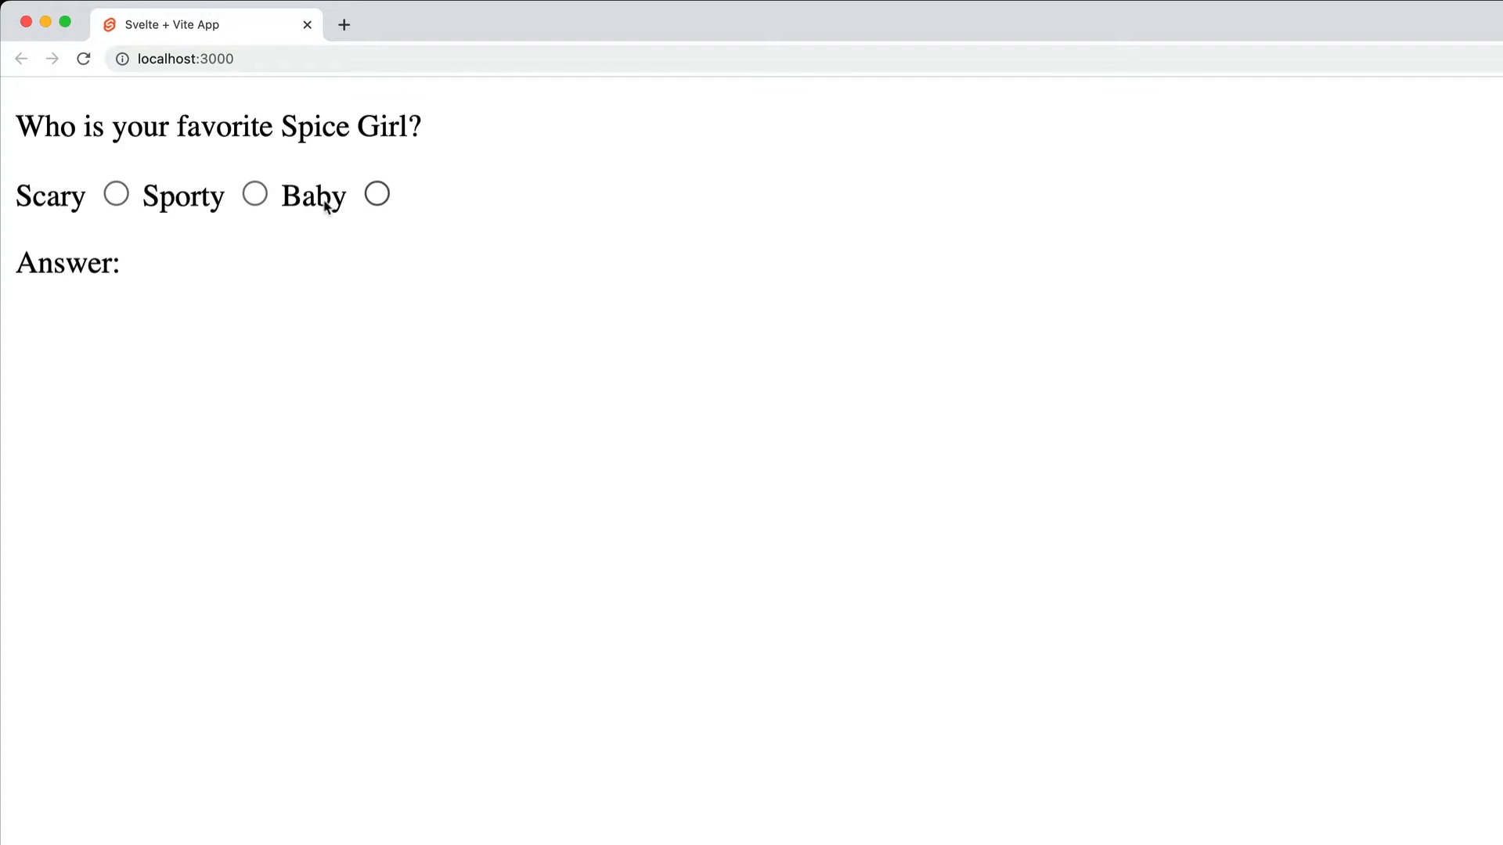
pyautogui.moveTo(216, 183)
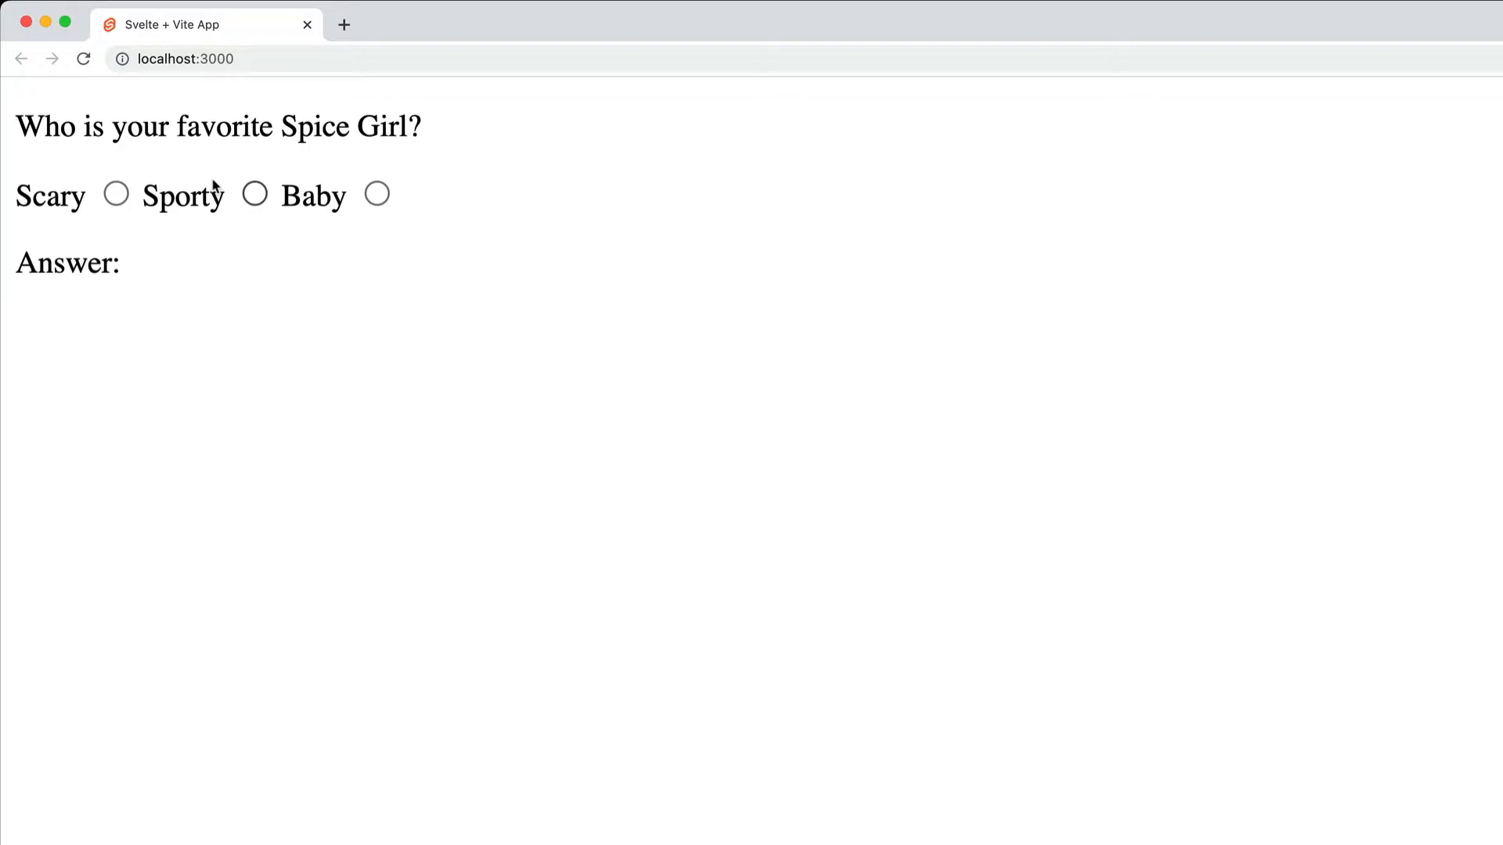
pyautogui.moveTo(409, 238)
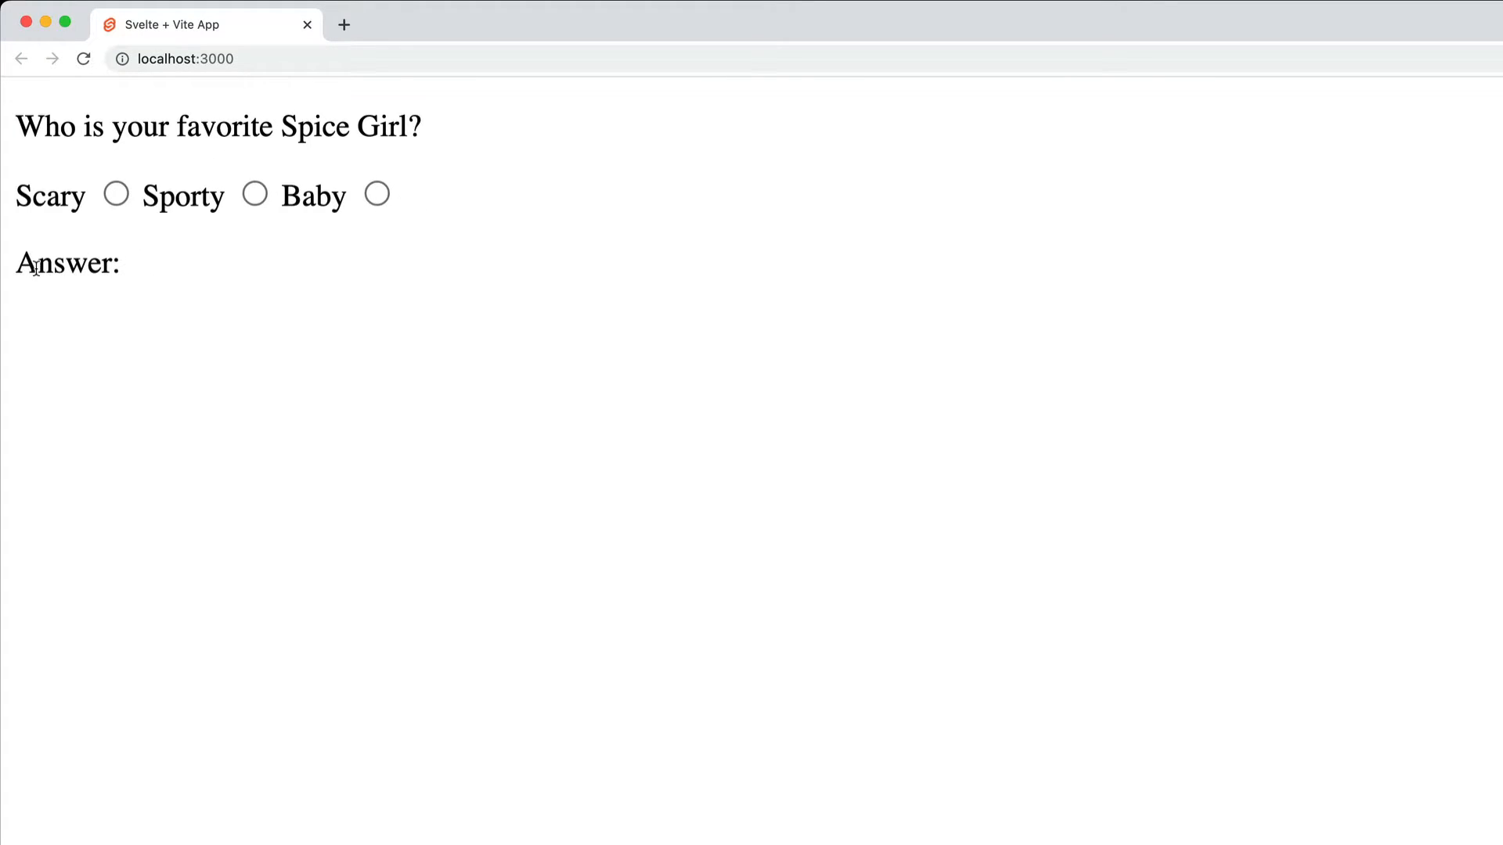
pyautogui.moveTo(202, 281)
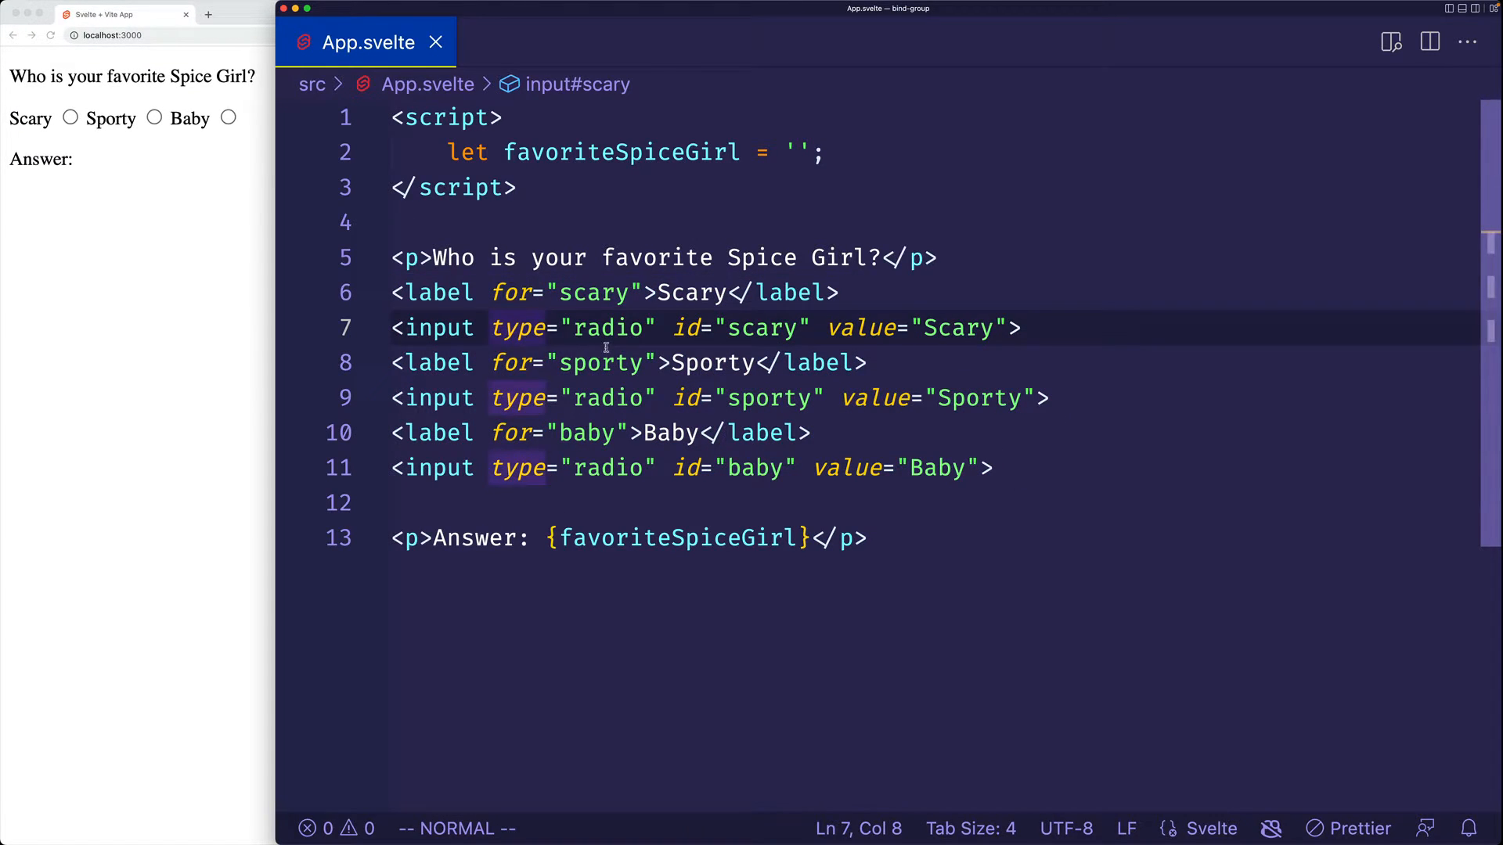
# - Add bind:group={favoriteSpiceGirl} to the Scary, Sporty and Baby radio inputs in App.svelte
pyautogui.write('bind:group={')
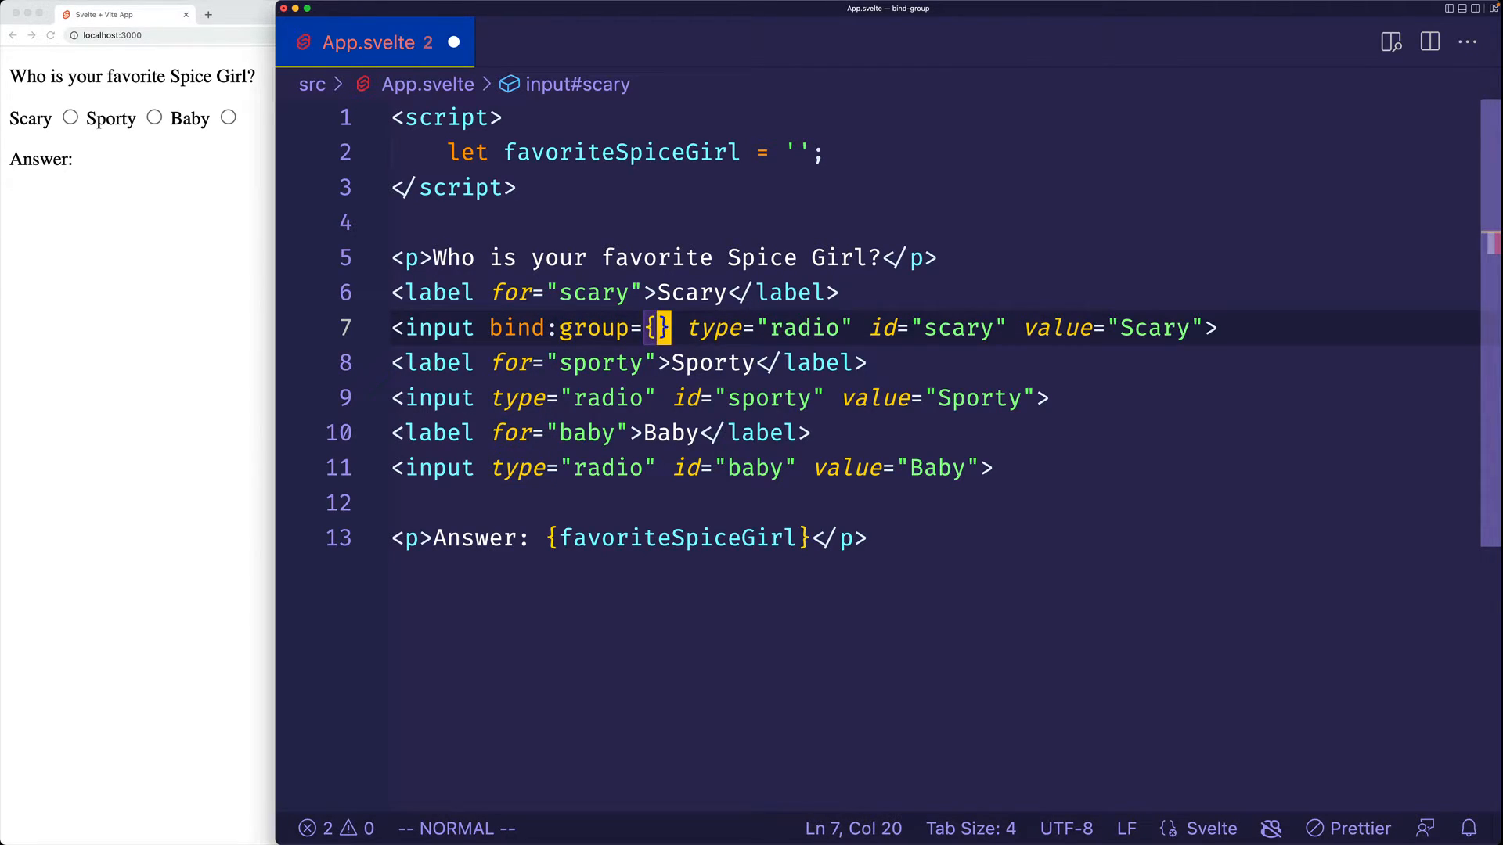
pyautogui.write('favoriteSpiceGirl')
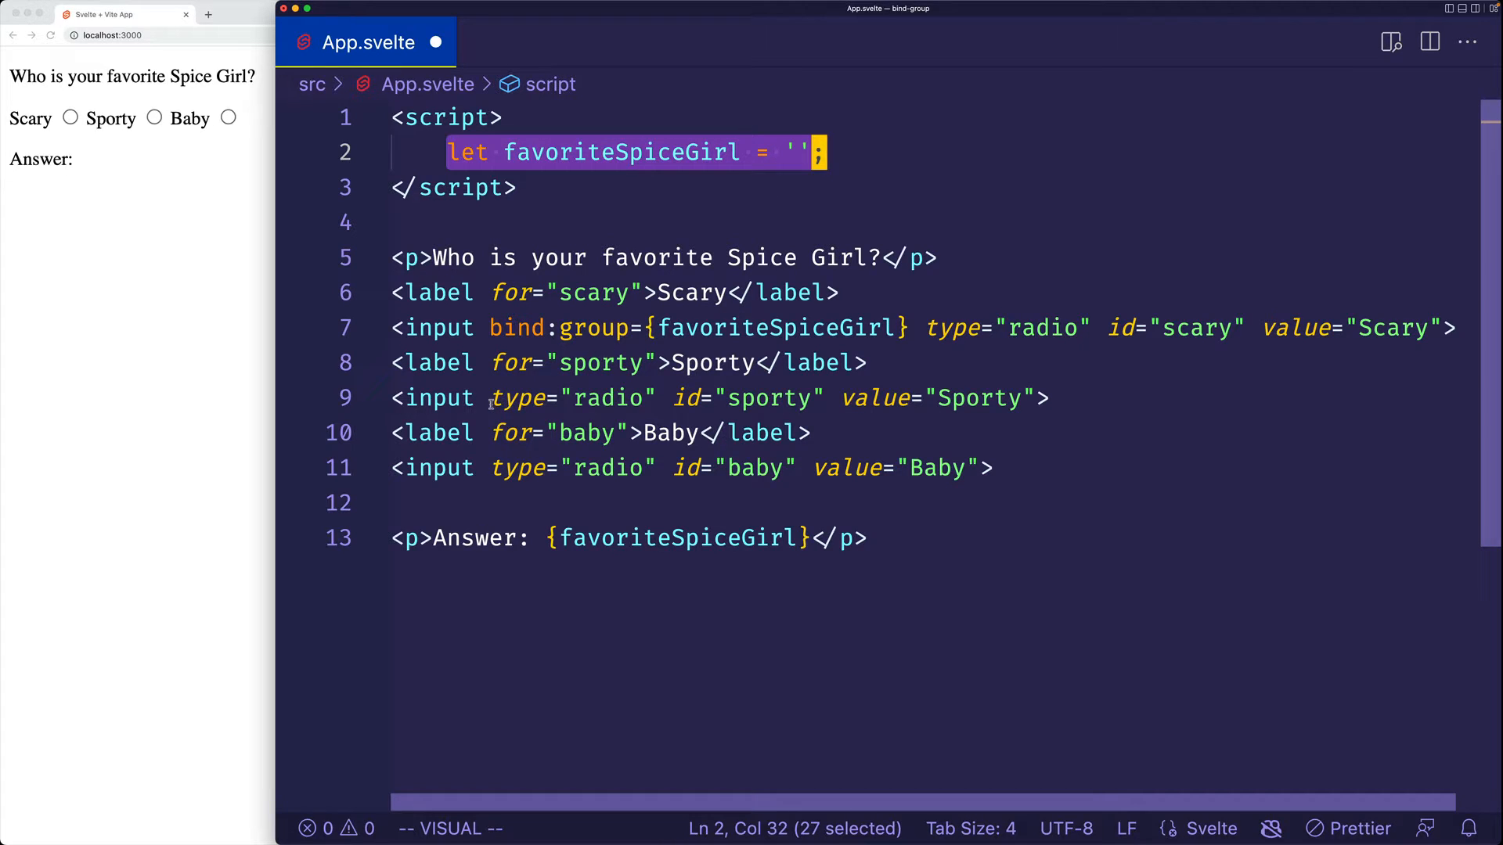
pyautogui.write('bind:group={favoriteSpiceGirl')
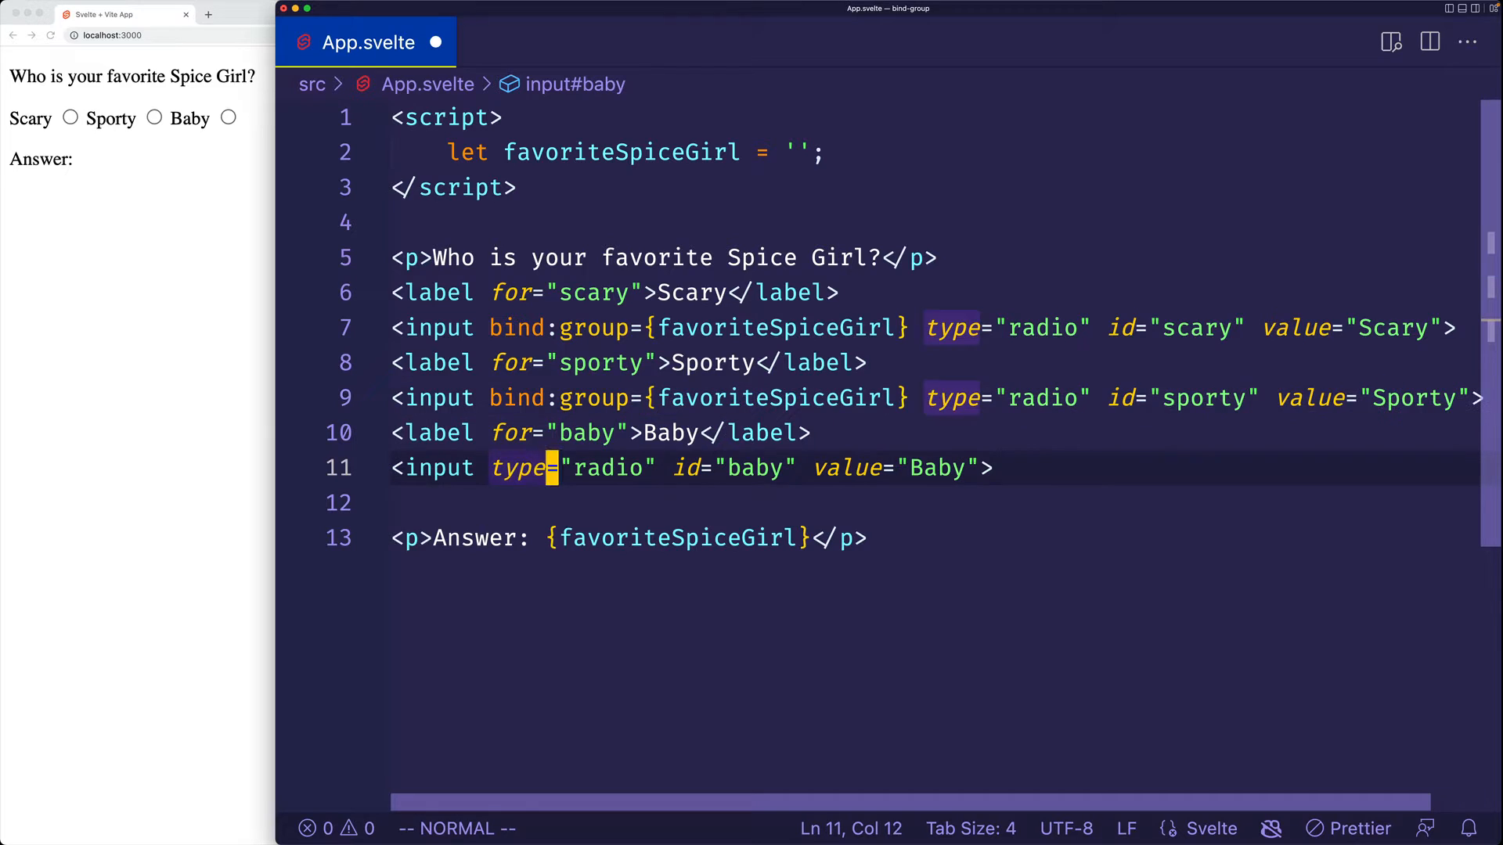
pyautogui.write('bi')
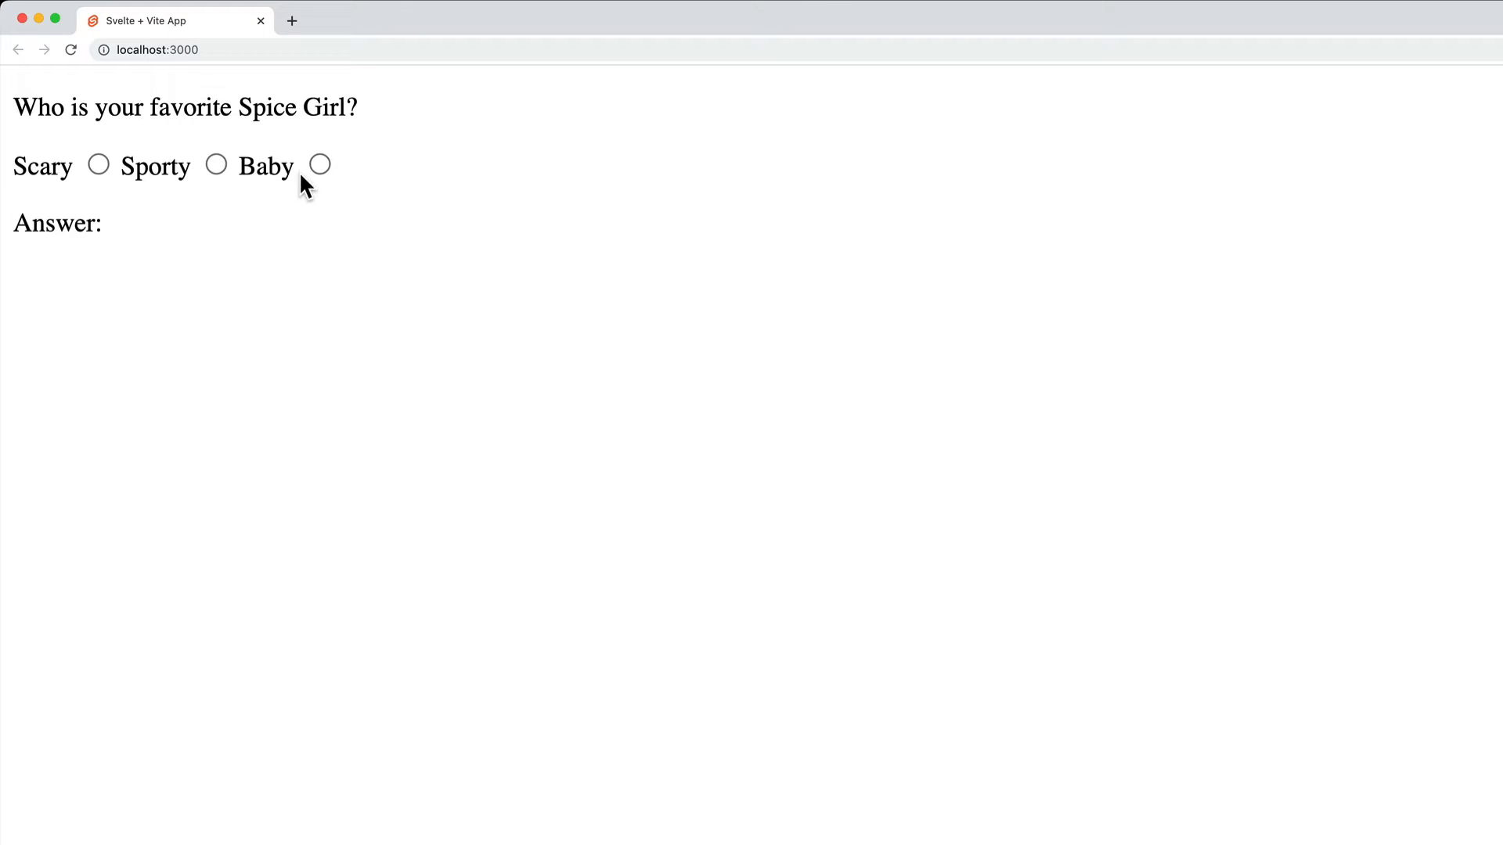
# - Select the Baby radio button so the page shows 'Answer: Baby'
pyautogui.click(320, 165)
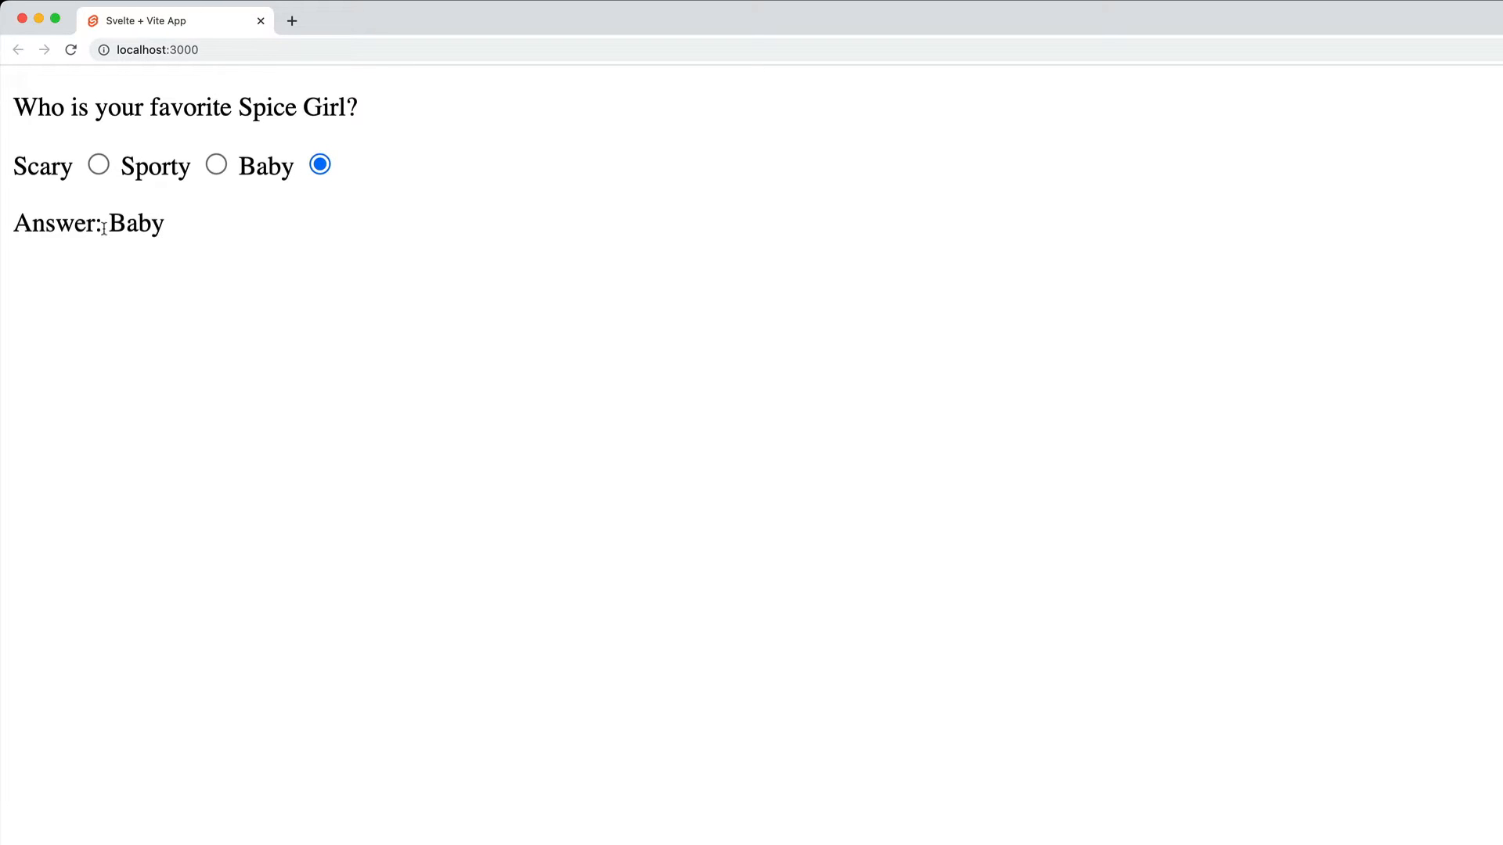
pyautogui.doubleClick(135, 223)
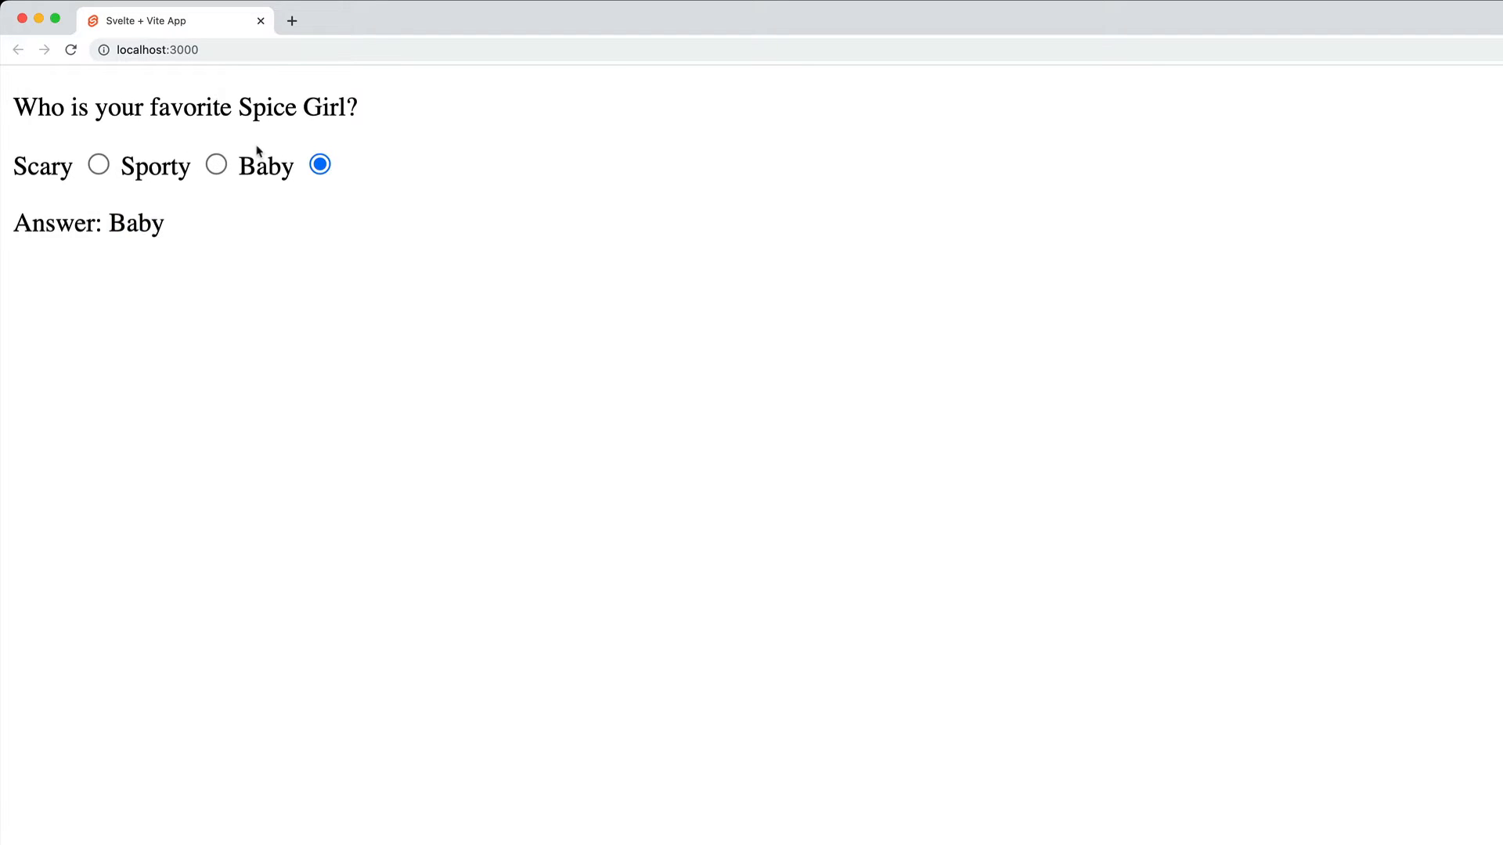
pyautogui.click(98, 165)
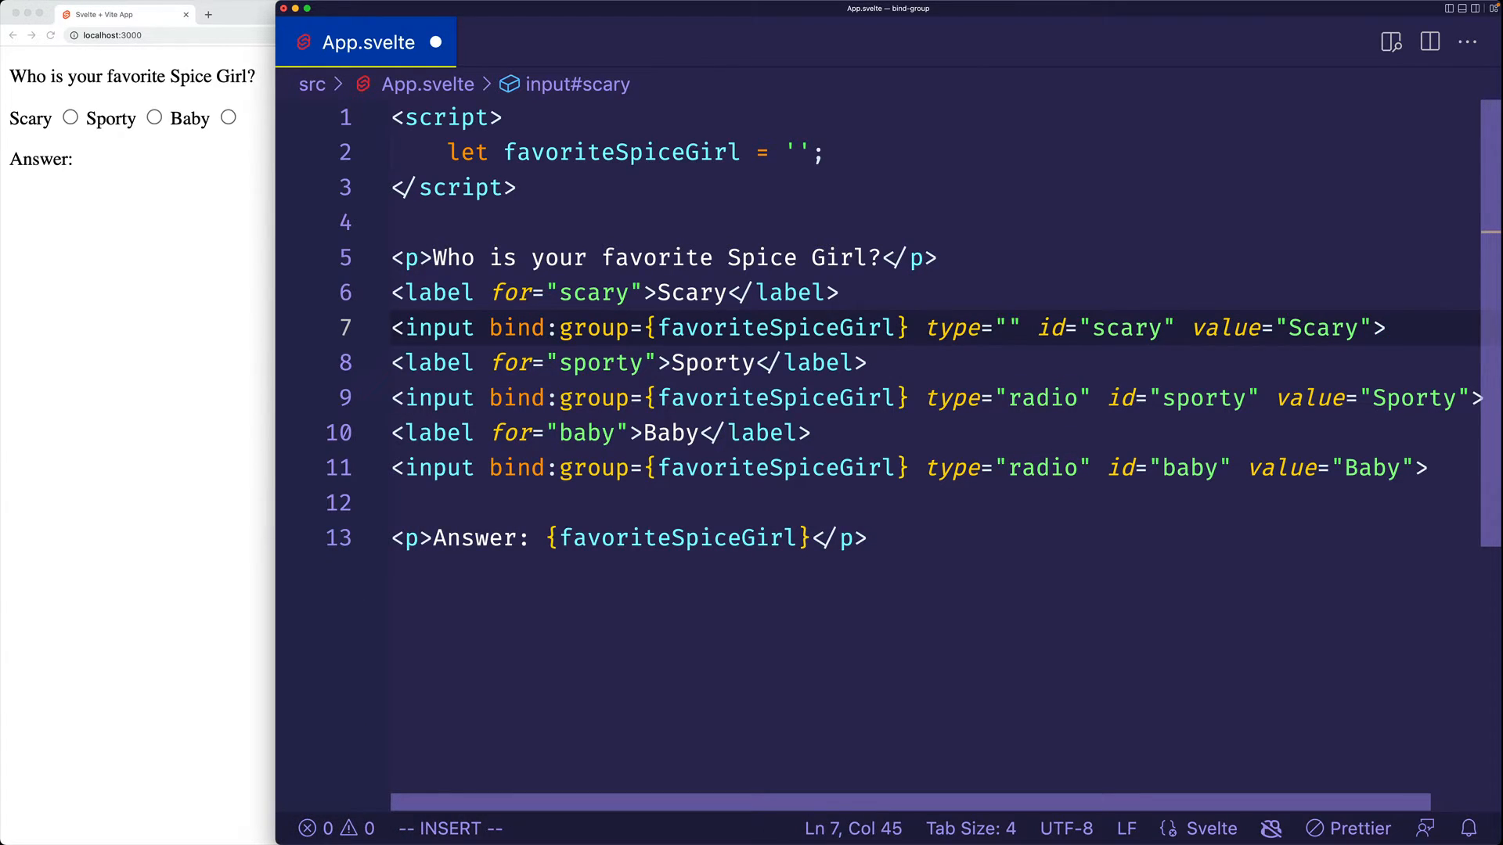
# - Change the inputs to type checkbox and initialise favoriteSpiceGirl as [] instead of ''
pyautogui.write('checkbox')
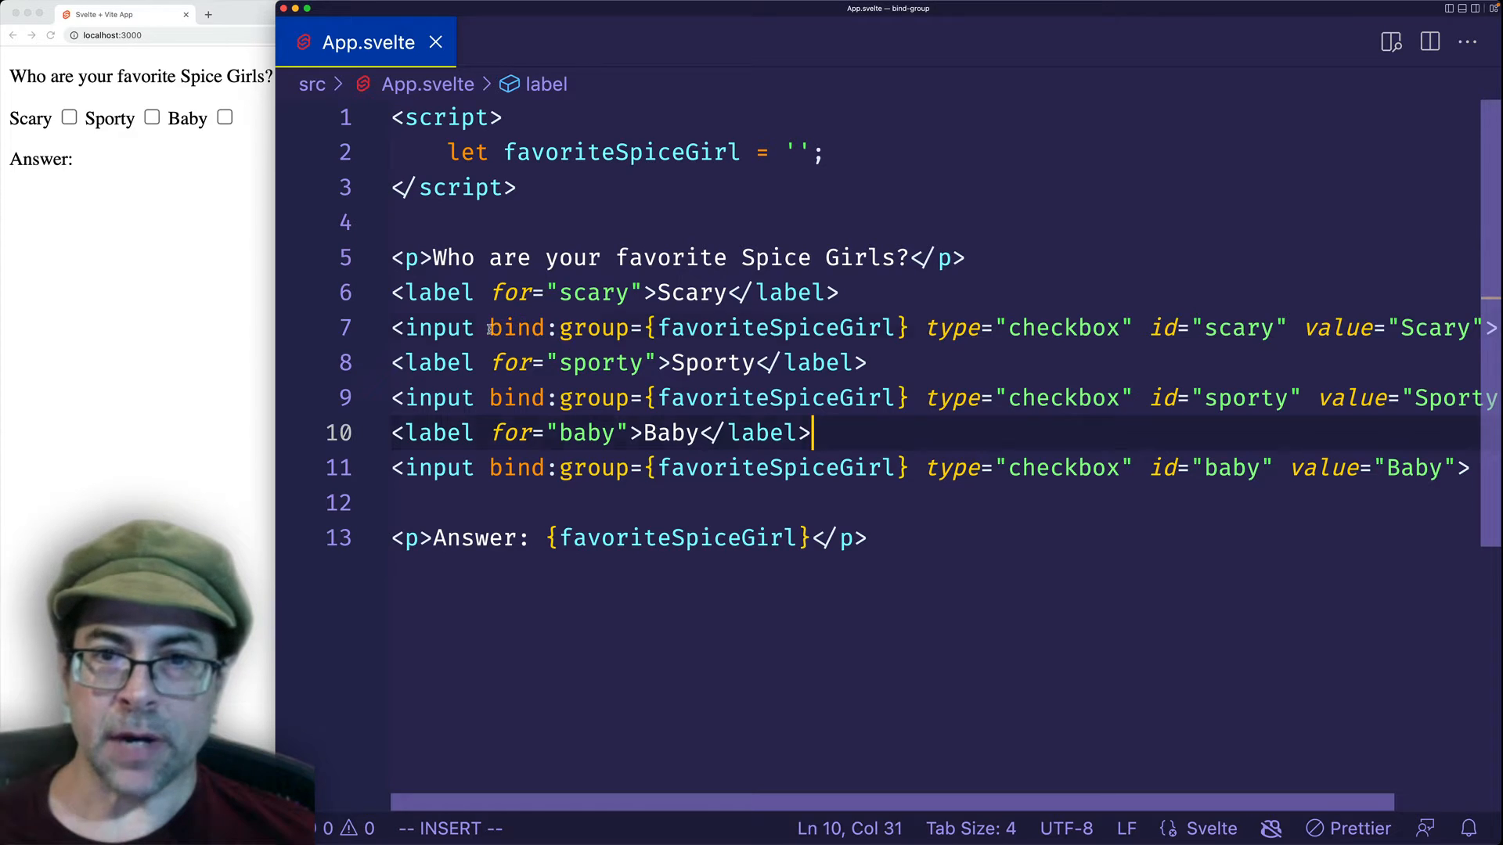
pyautogui.click(714, 328)
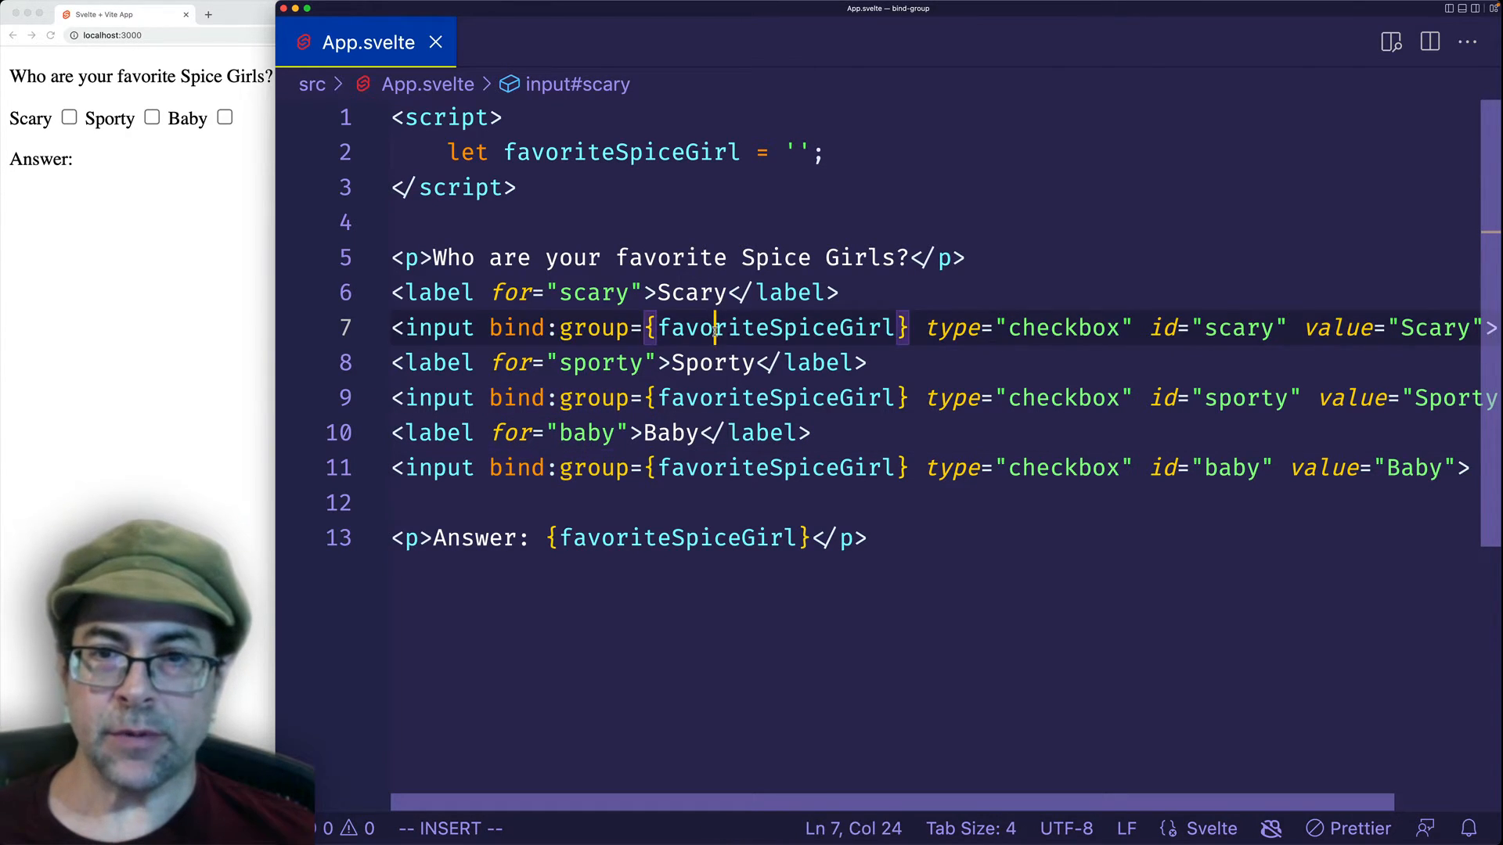
pyautogui.doubleClick(774, 327)
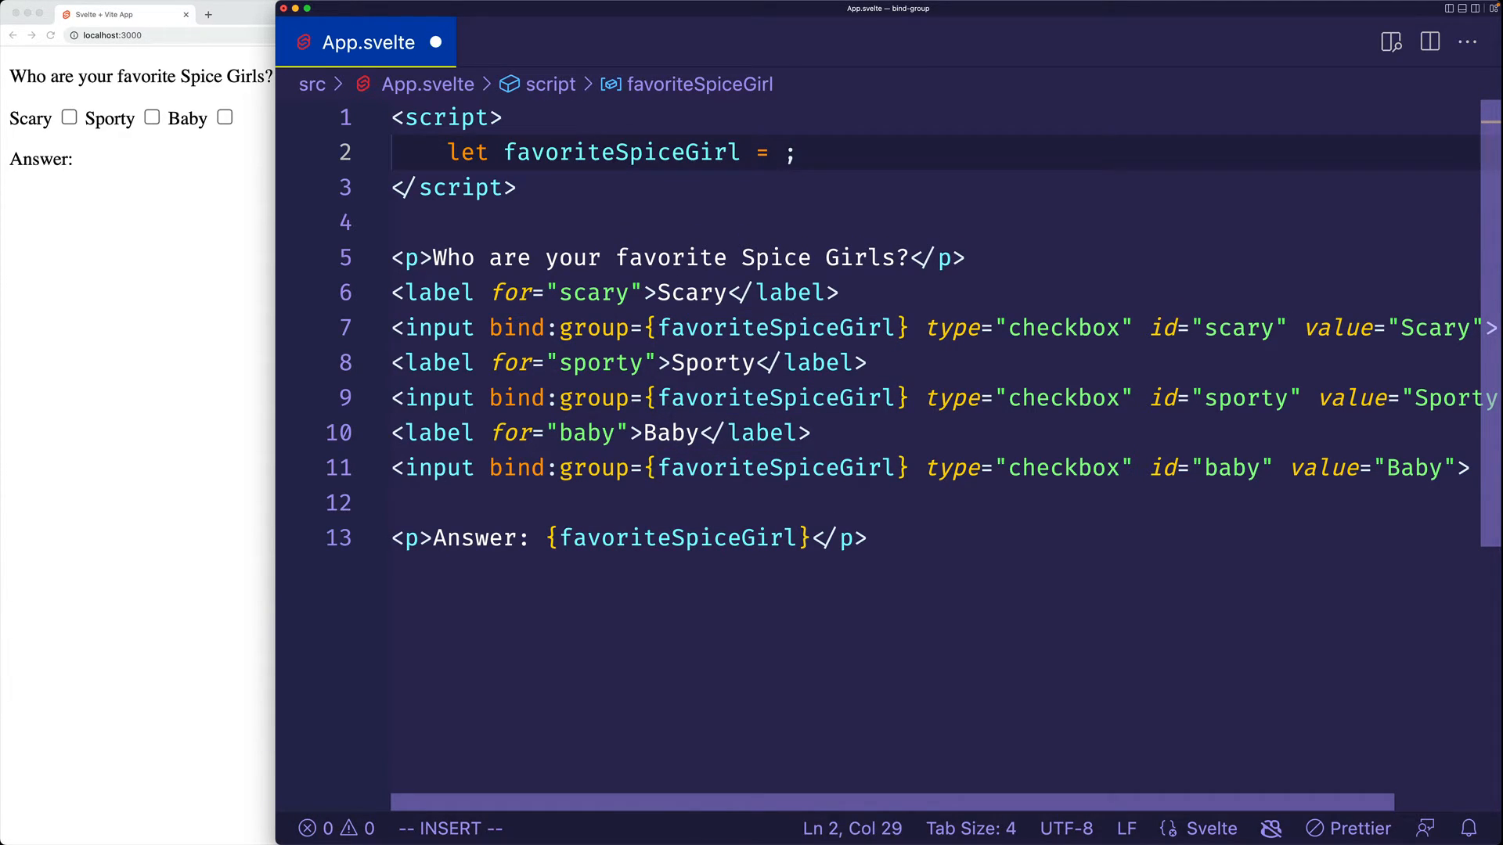
pyautogui.write('[]')
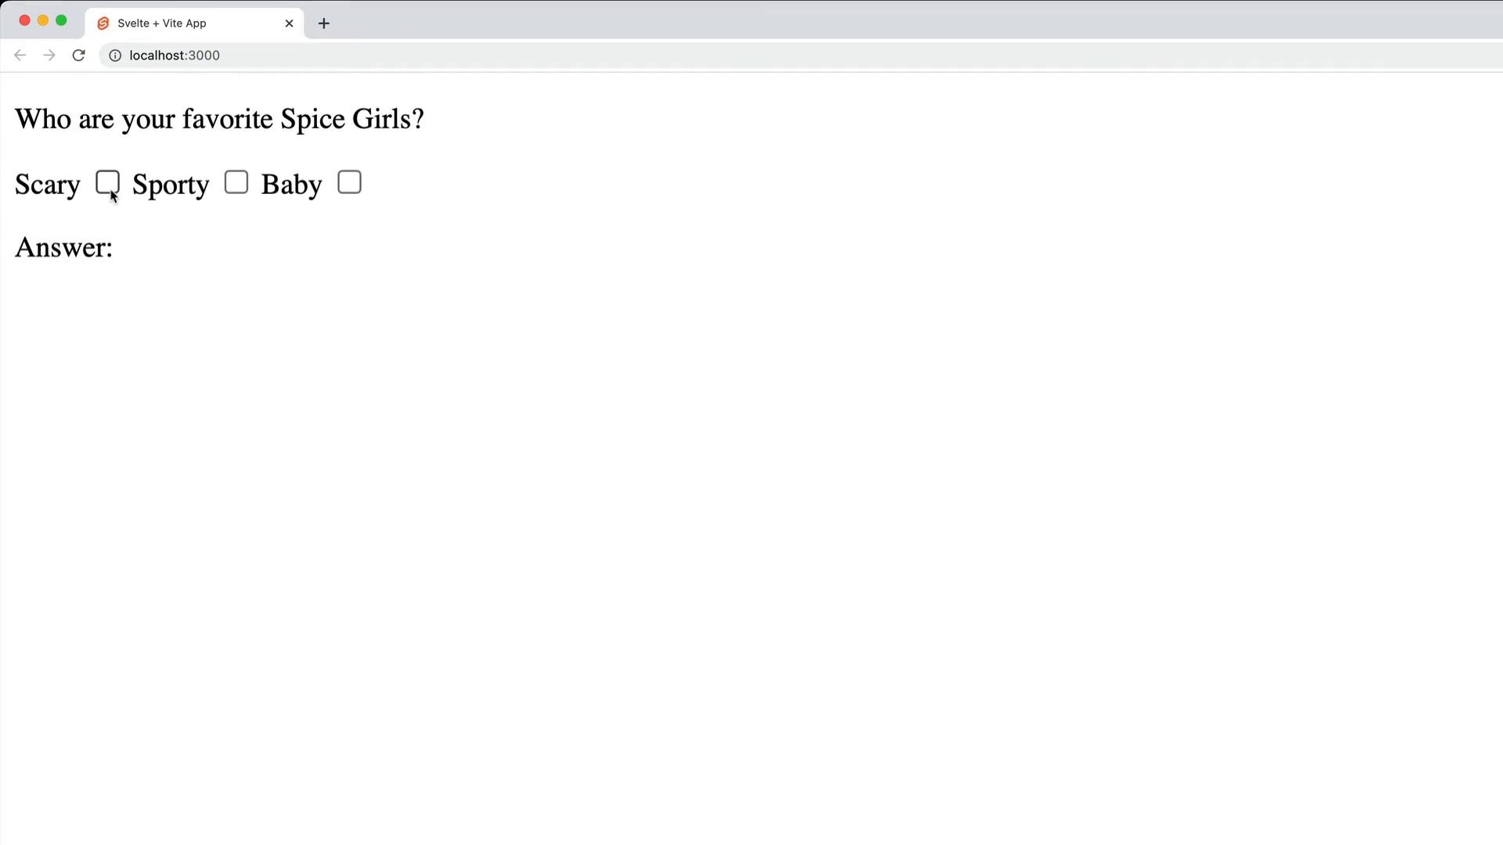
# - Tick Scary and Sporty, untick and re-tick Sporty, then tick Baby for 'Answer: Scary,Sporty,Baby'
pyautogui.click(108, 183)
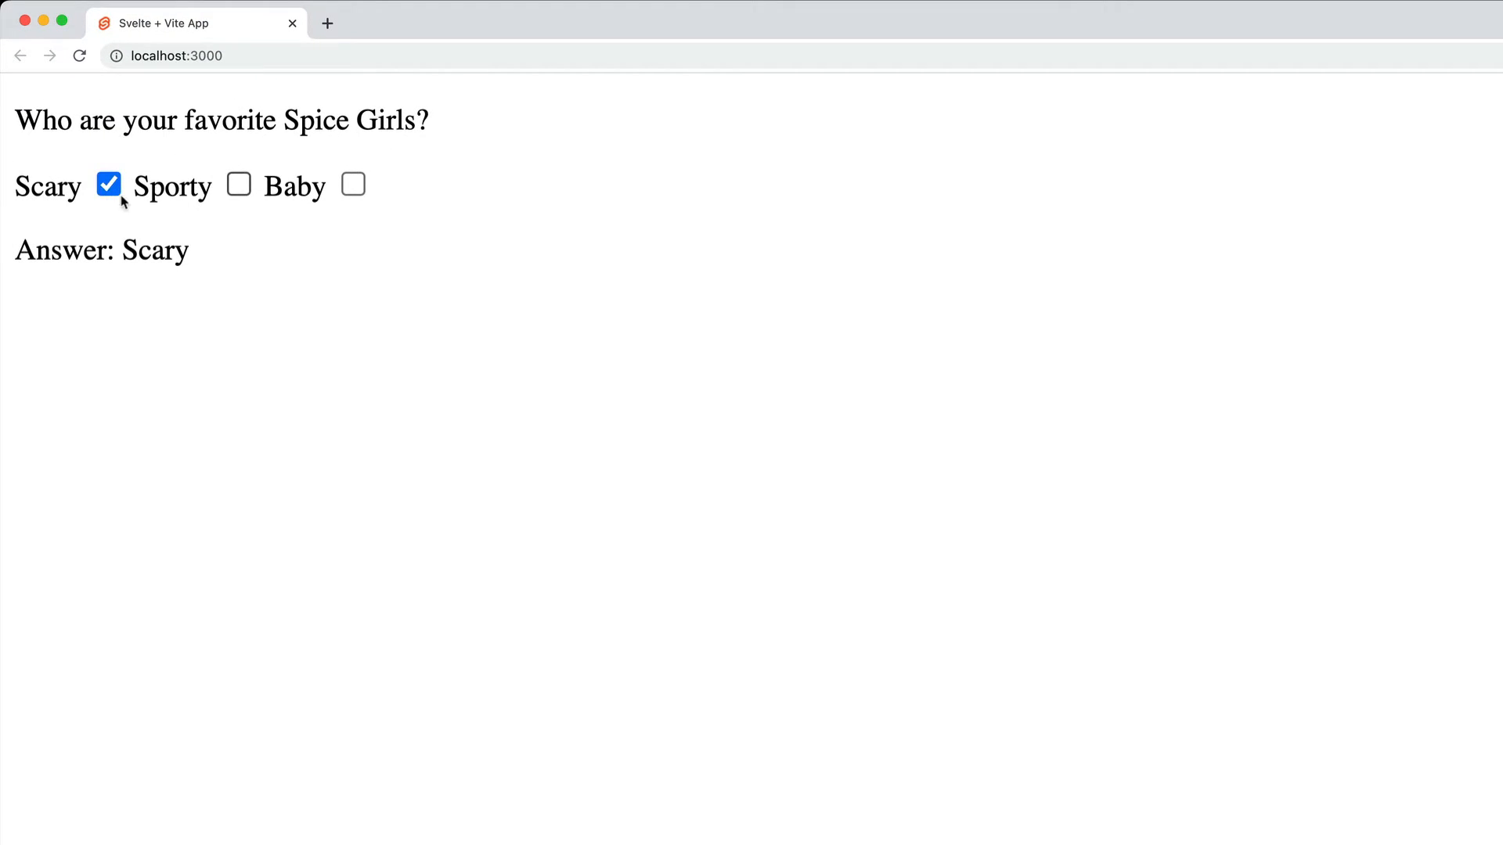
pyautogui.click(238, 184)
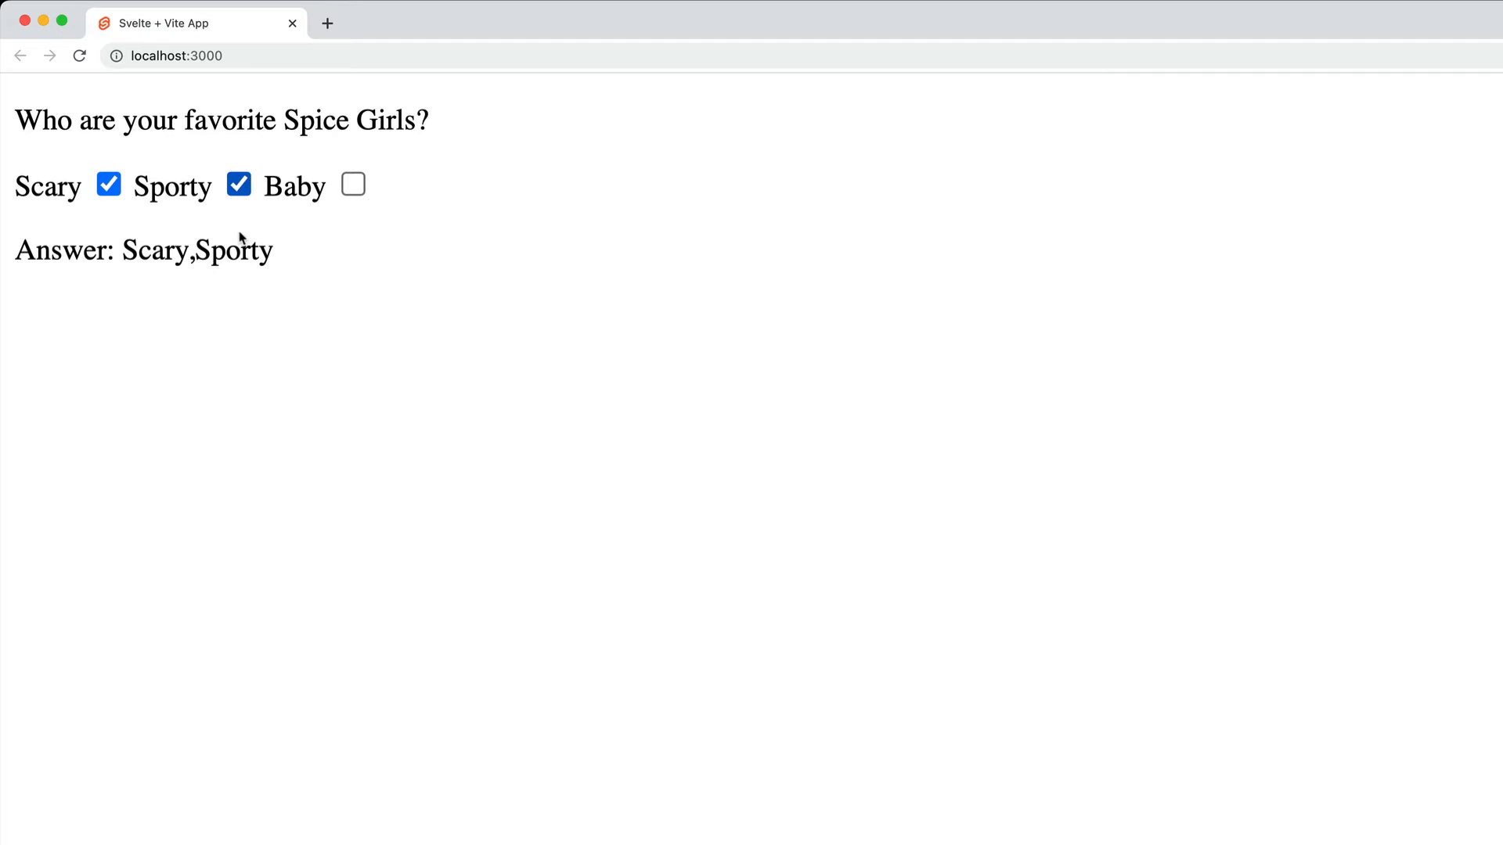
pyautogui.moveTo(120, 251); pyautogui.dragTo(273, 251)
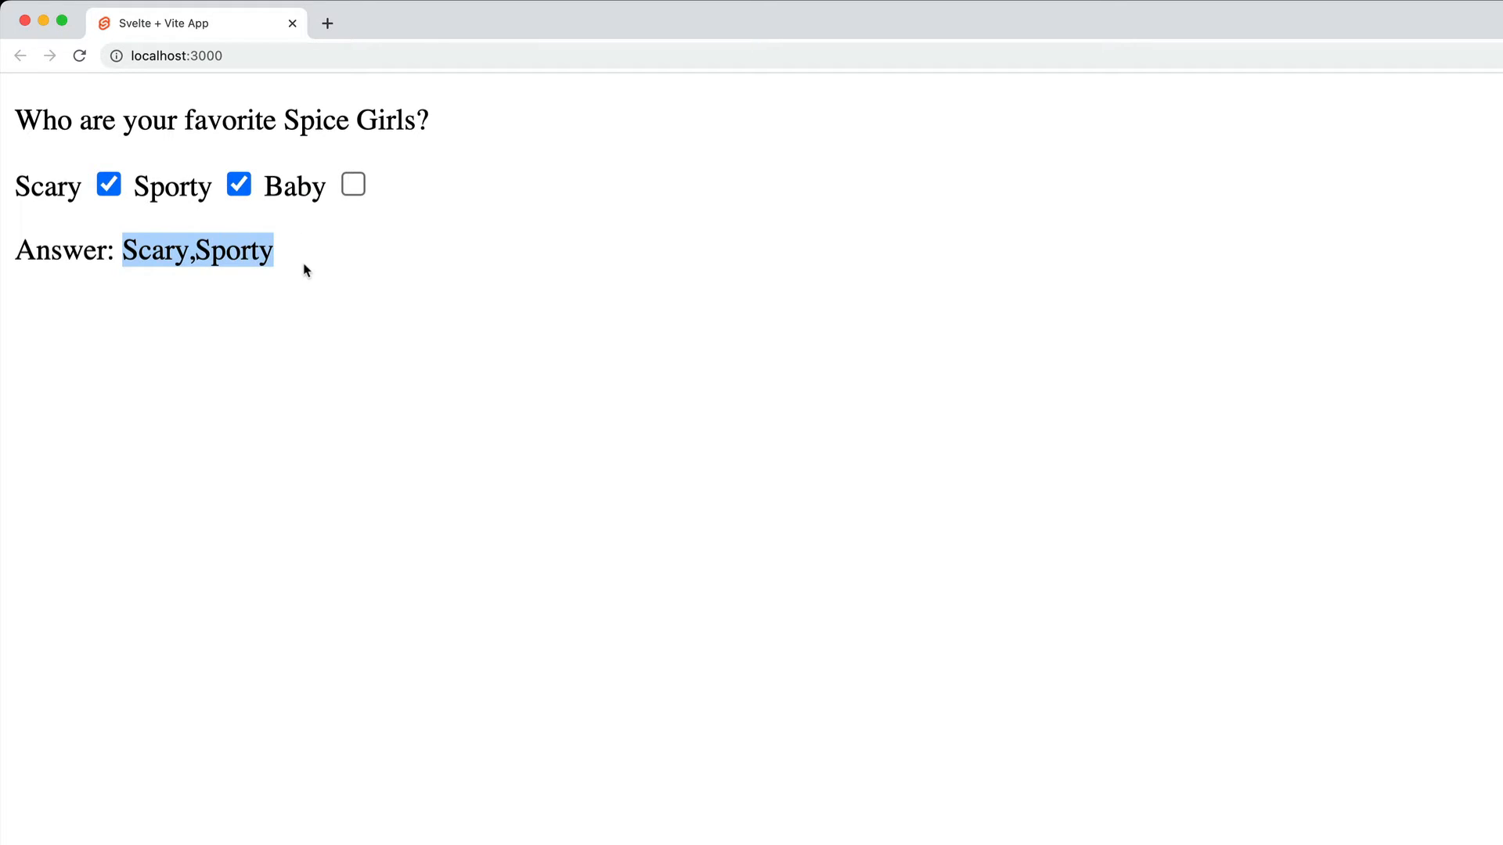
pyautogui.click(238, 184)
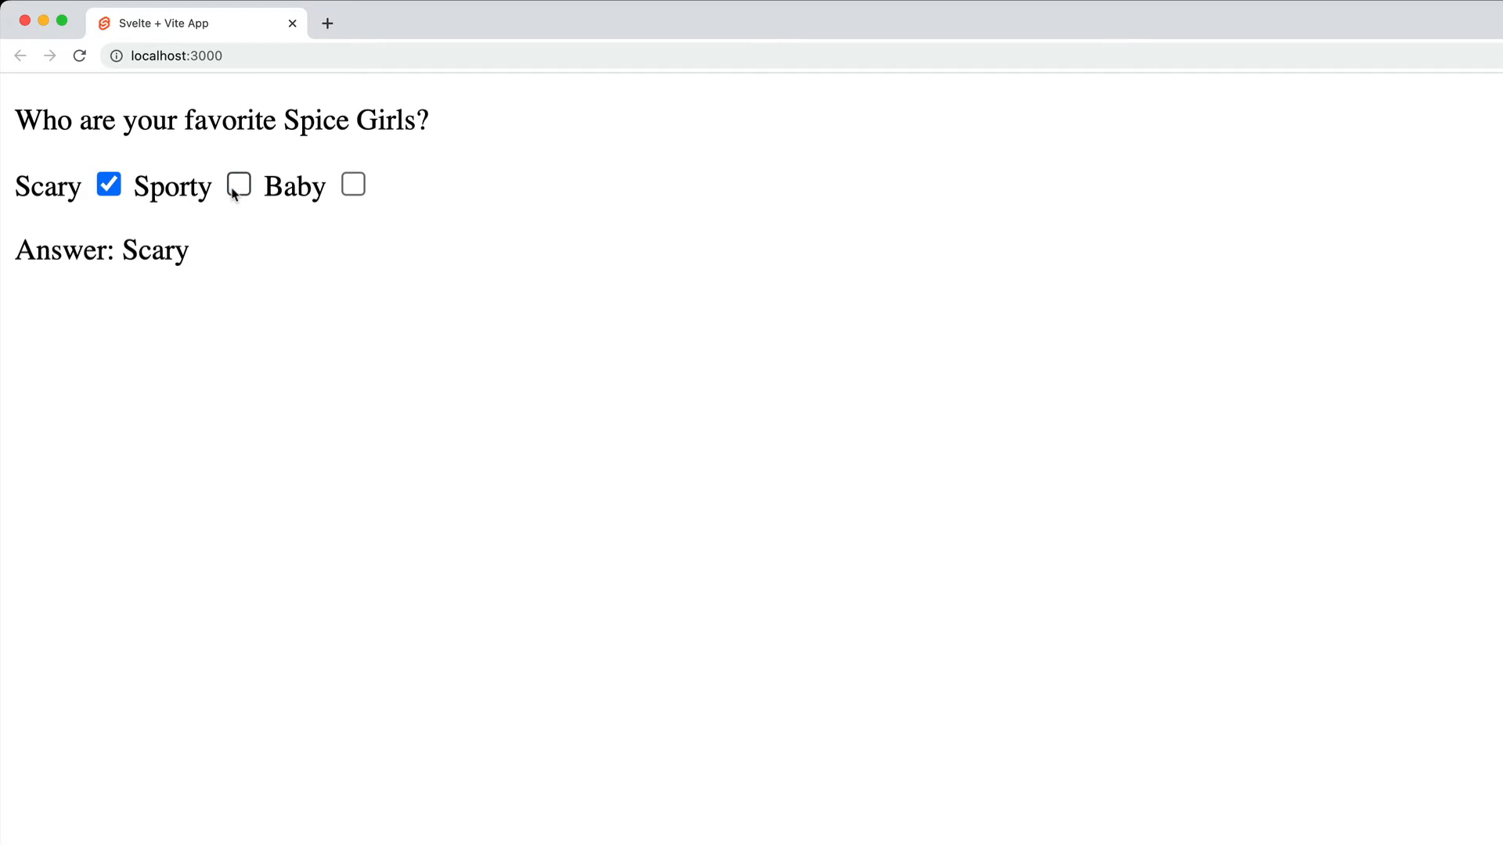
pyautogui.click(238, 184)
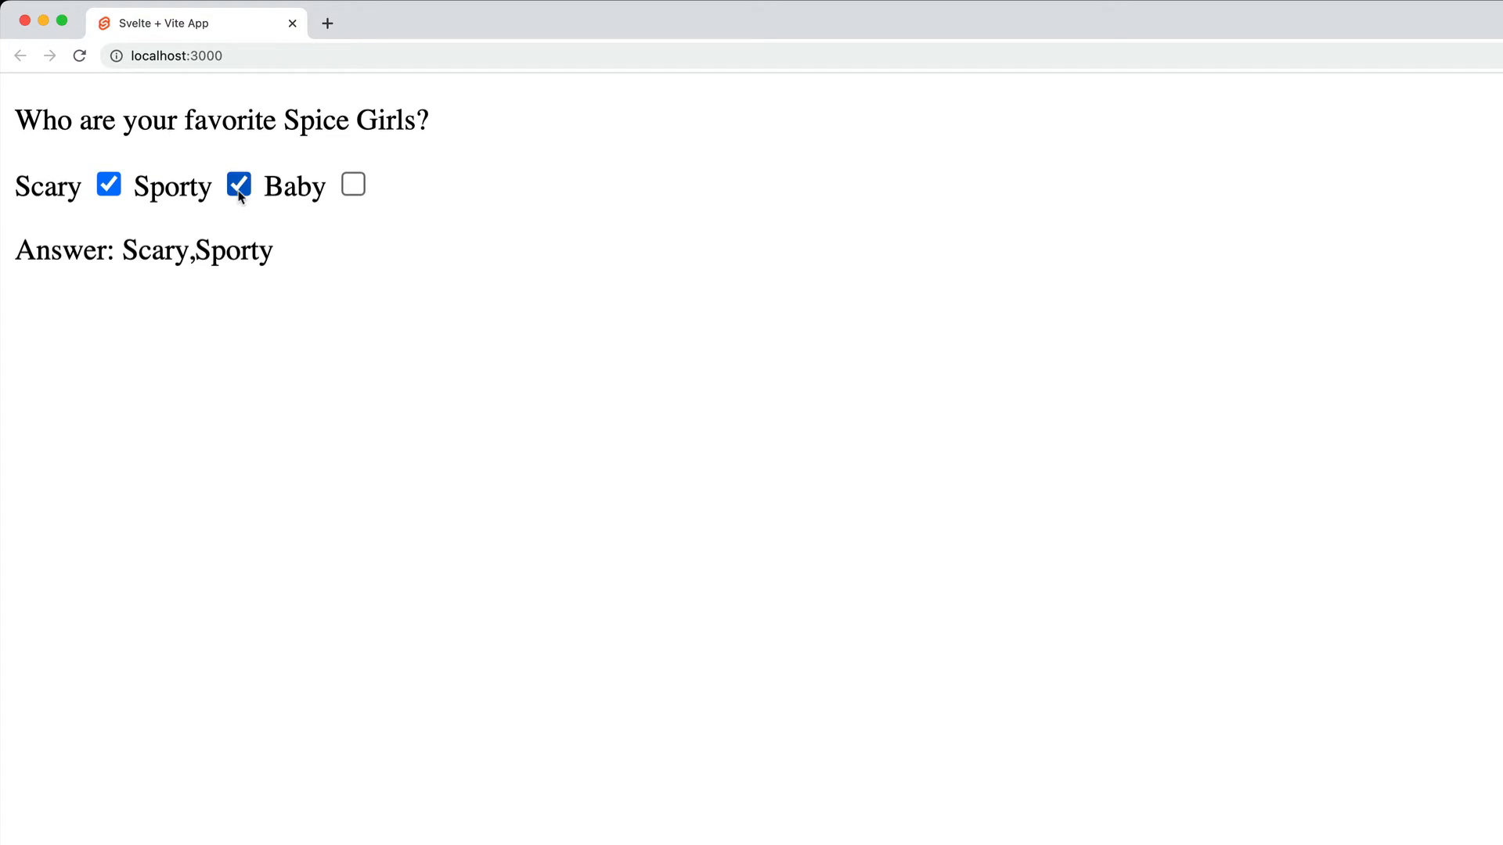
pyautogui.click(353, 185)
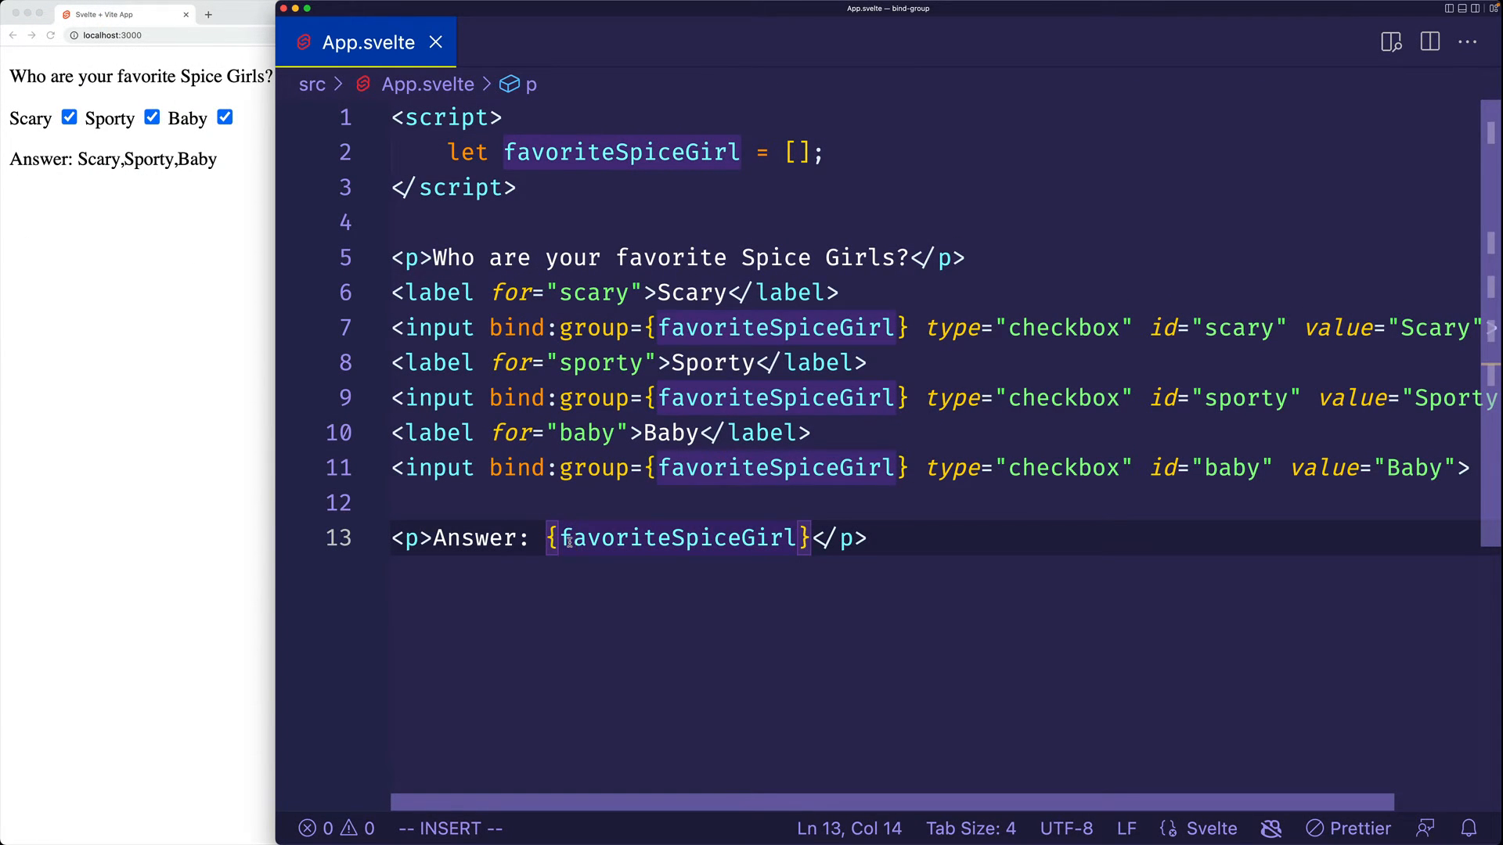
# - Try Array.isArray in the Answer expression, then replace the [] initial value with a quote
pyautogui.write('Array.')
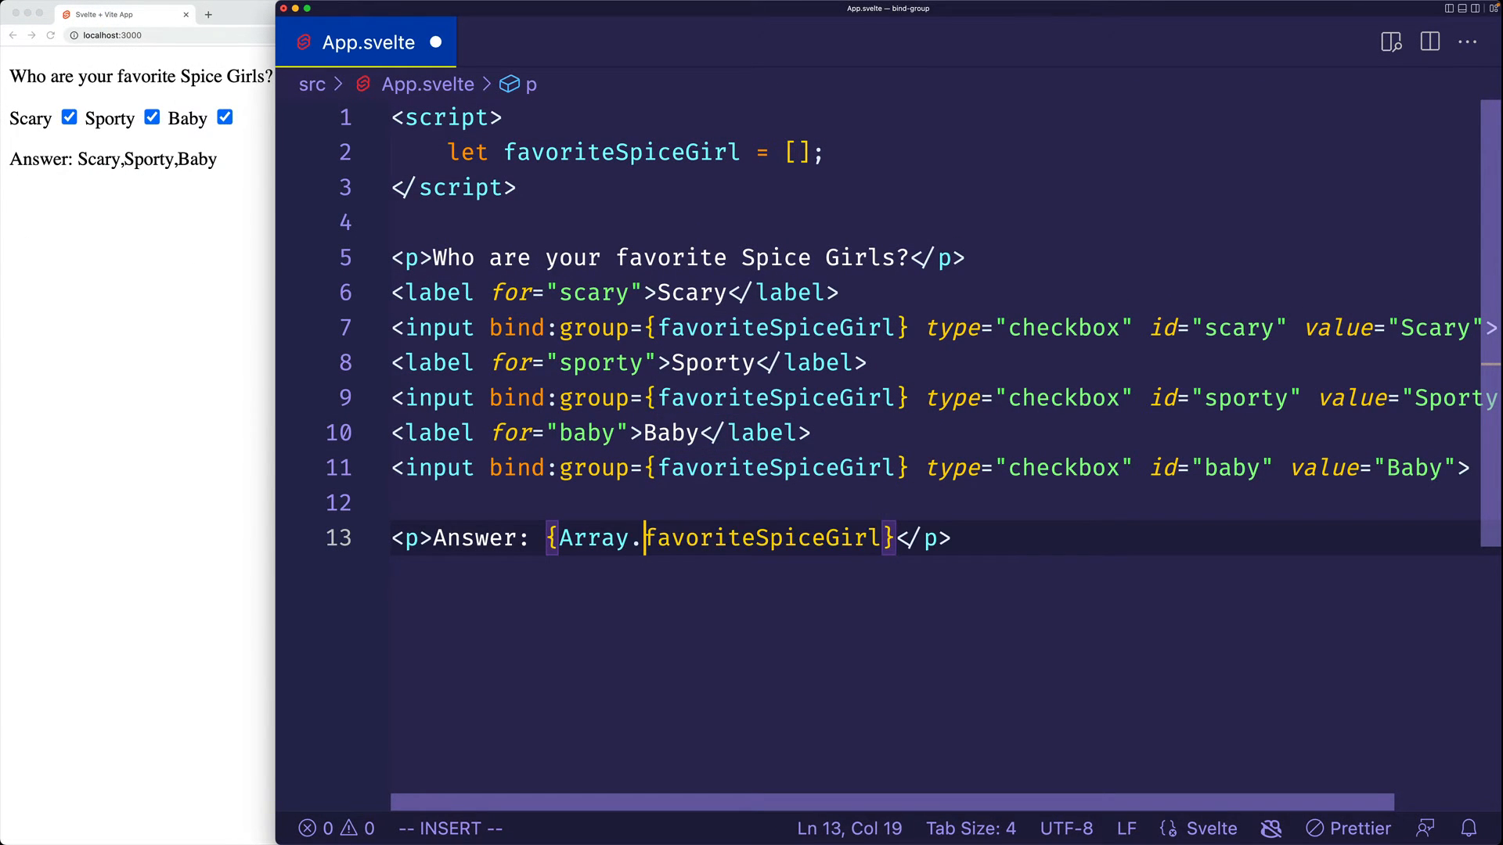
pyautogui.write('isArray')
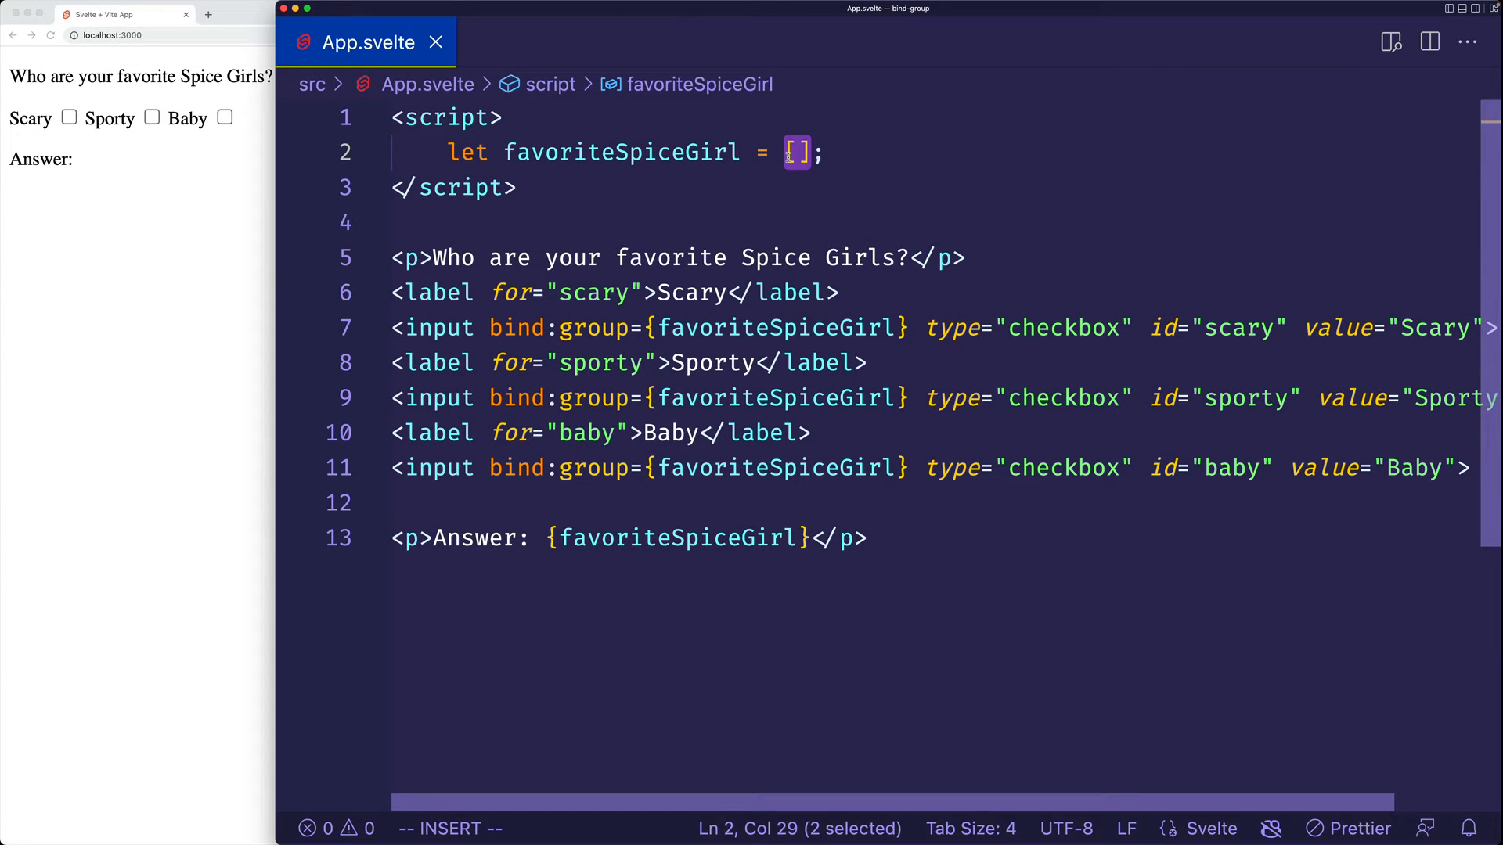
pyautogui.write("'")
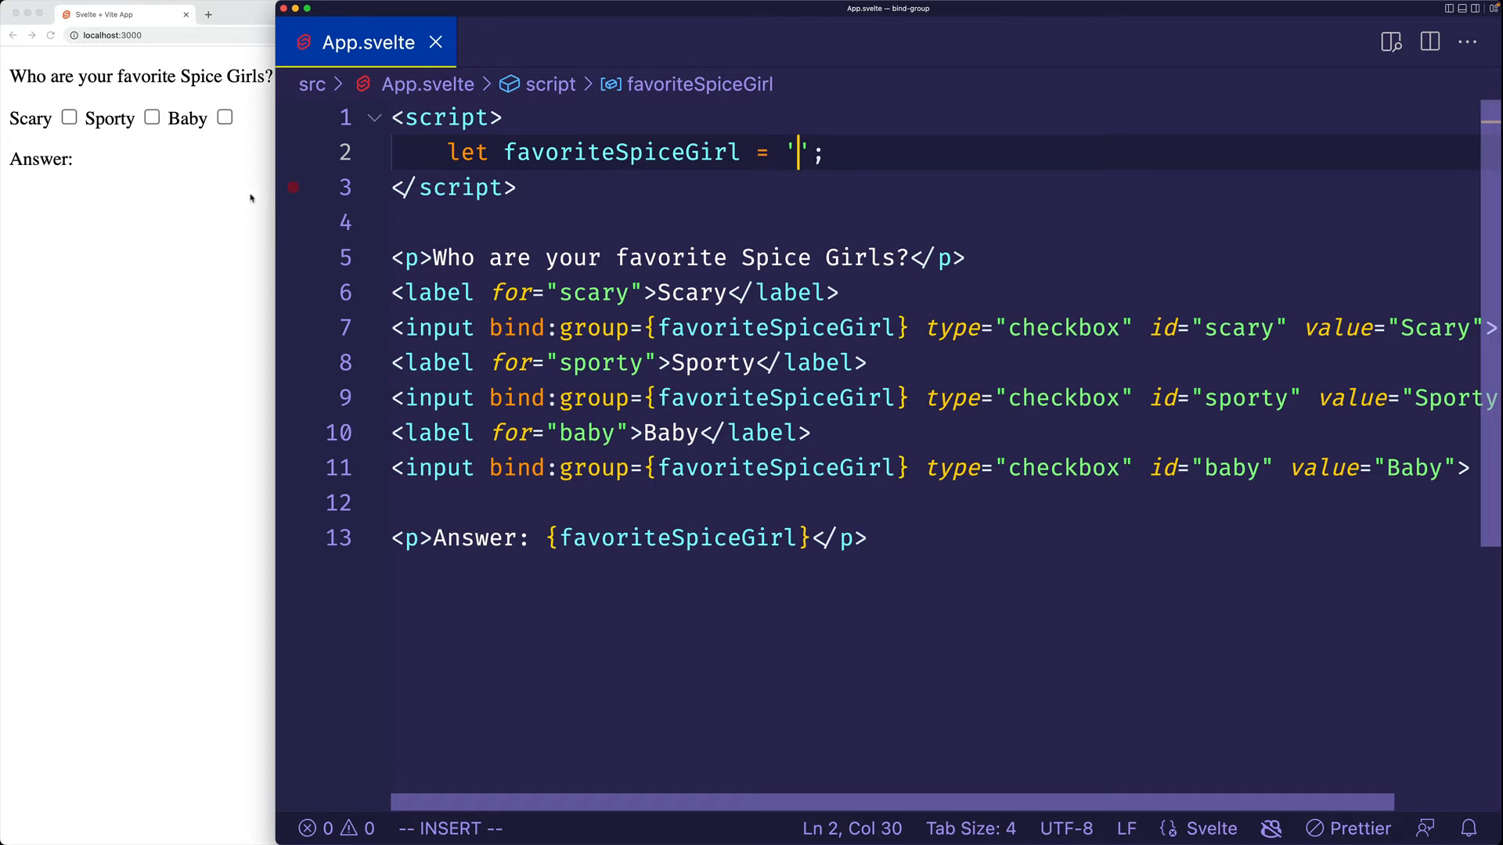
pyautogui.click(68, 117)
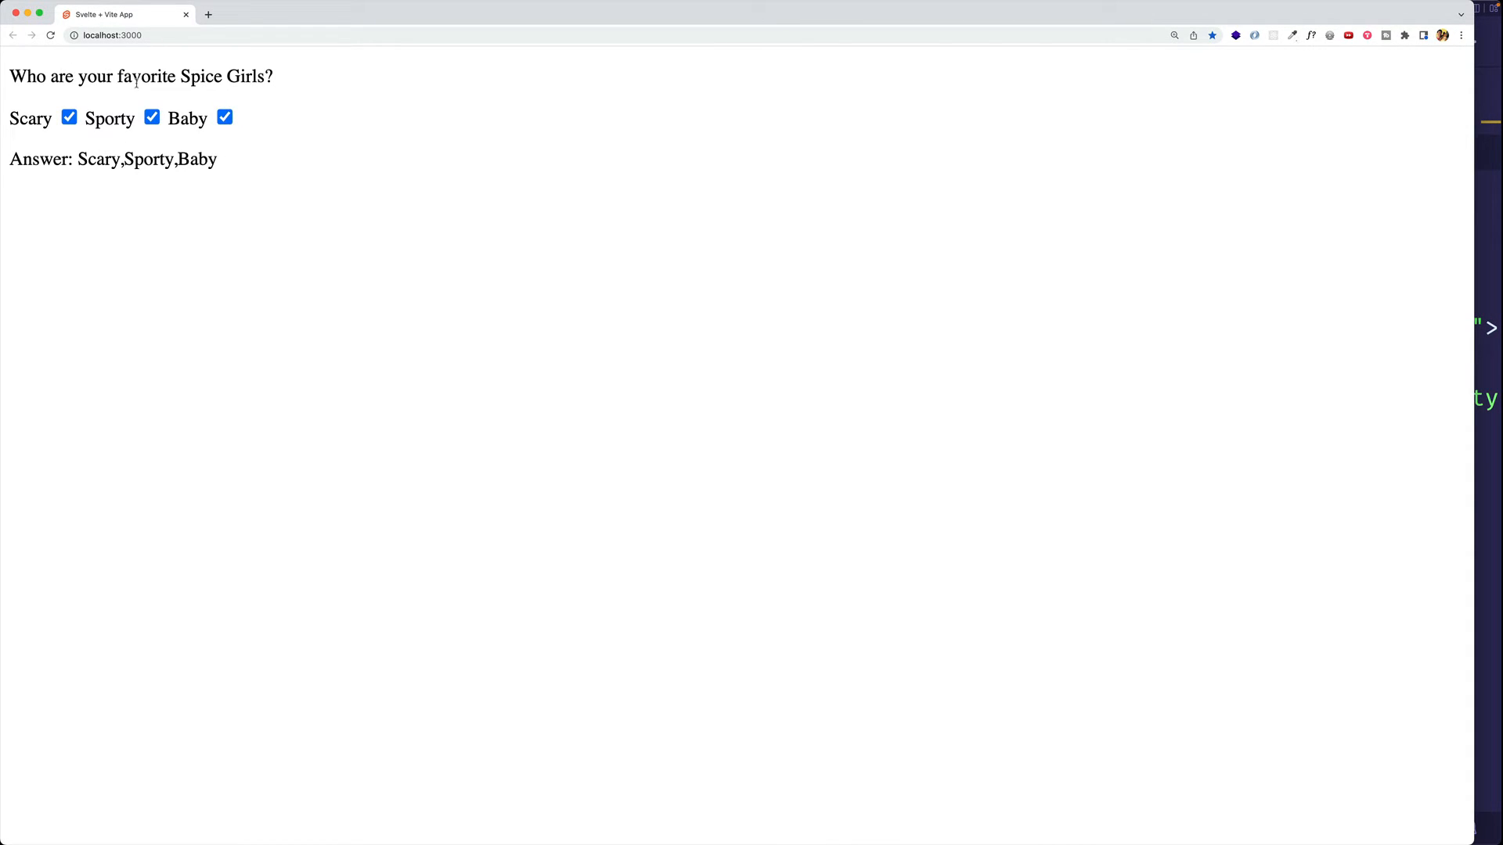
pyautogui.moveTo(1152, 222)
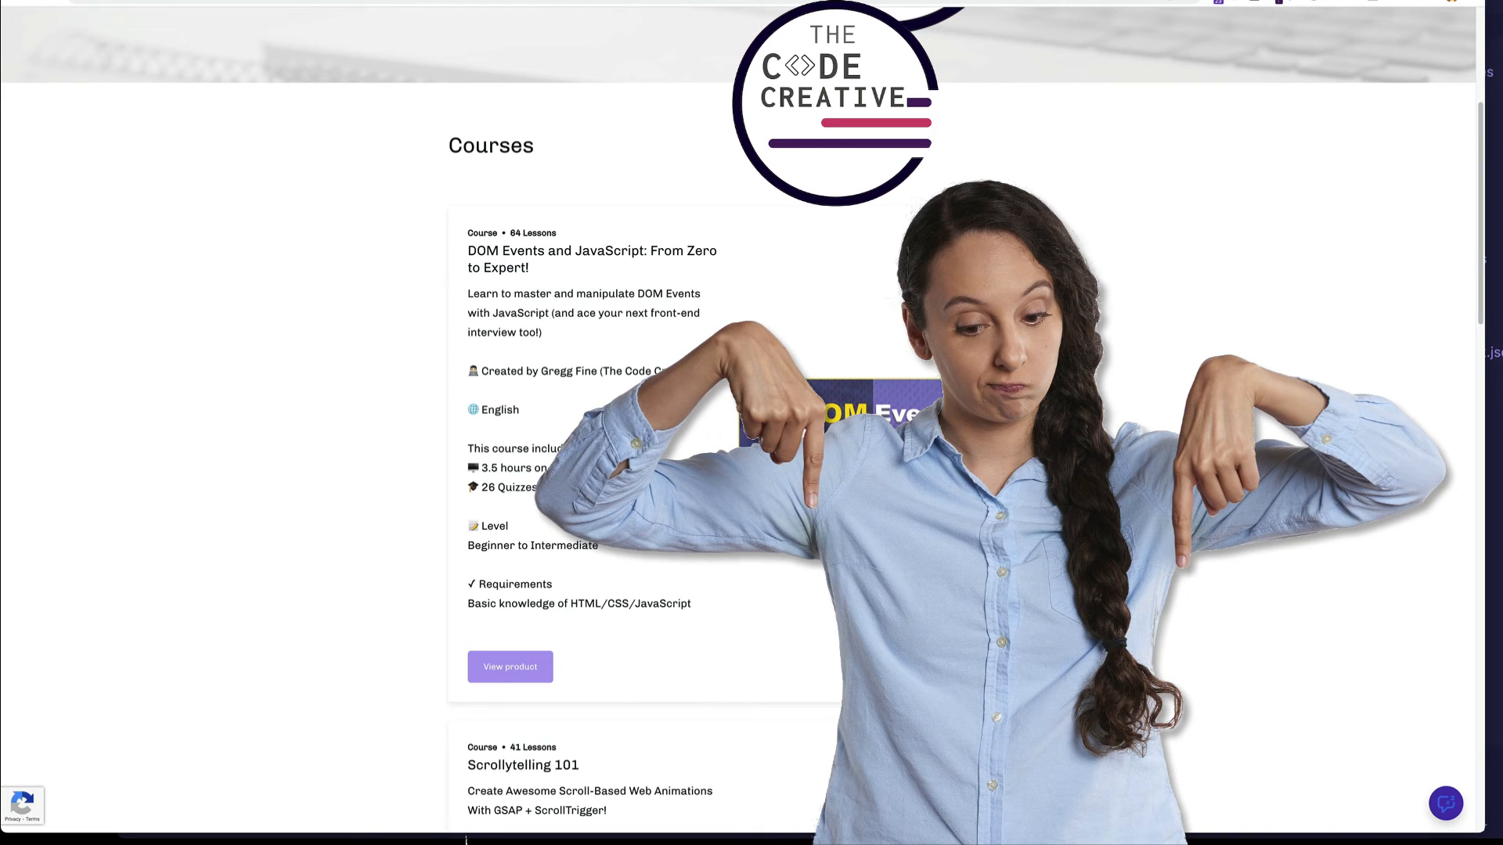
# - Scroll the Courses page past DOM Events down to the Scrollytelling 101 details
pyautogui.scroll(-3)
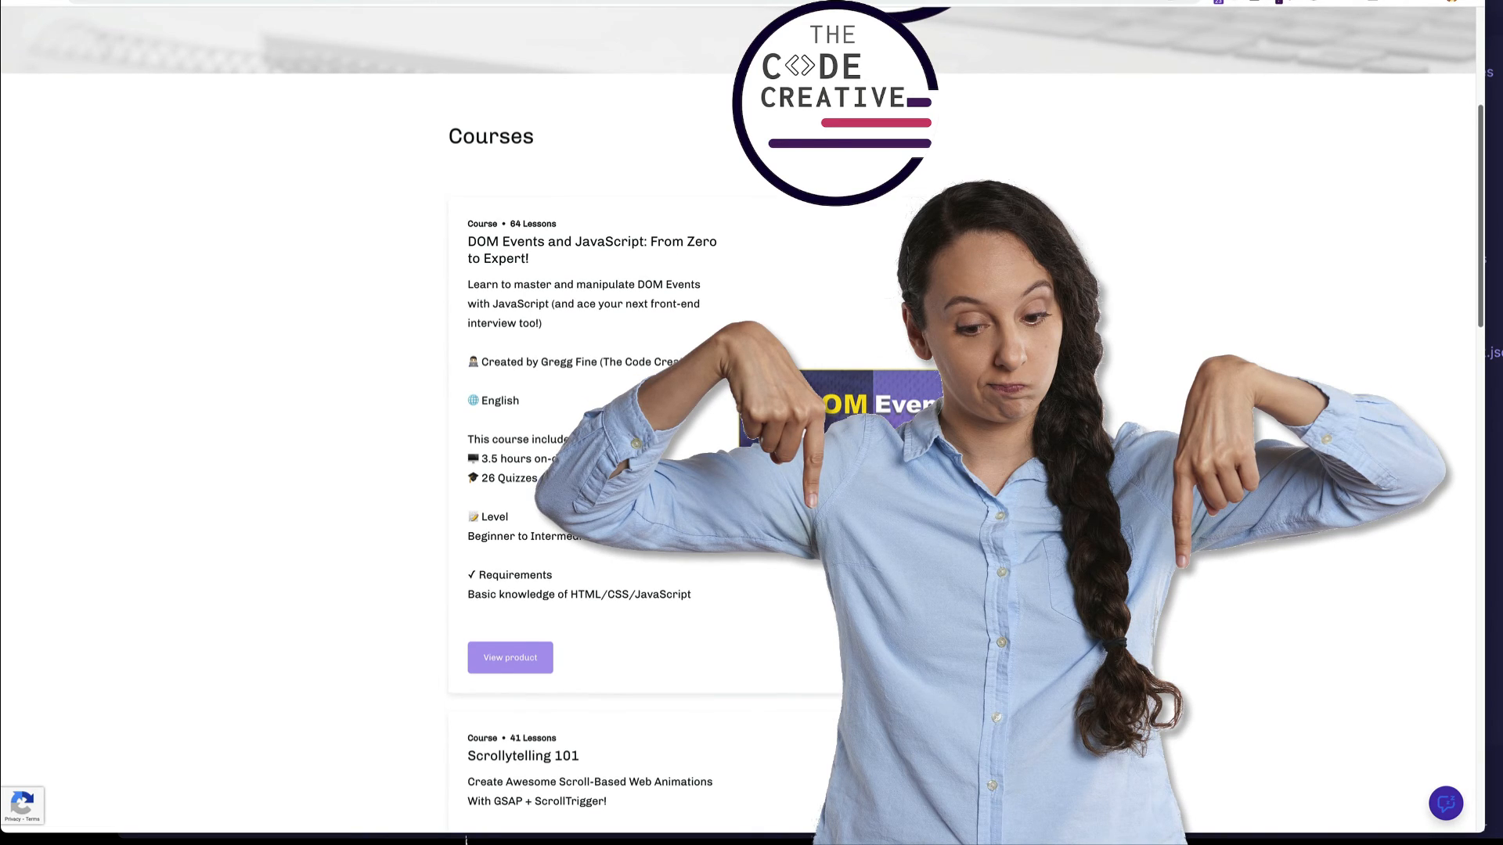
pyautogui.scroll(-3)
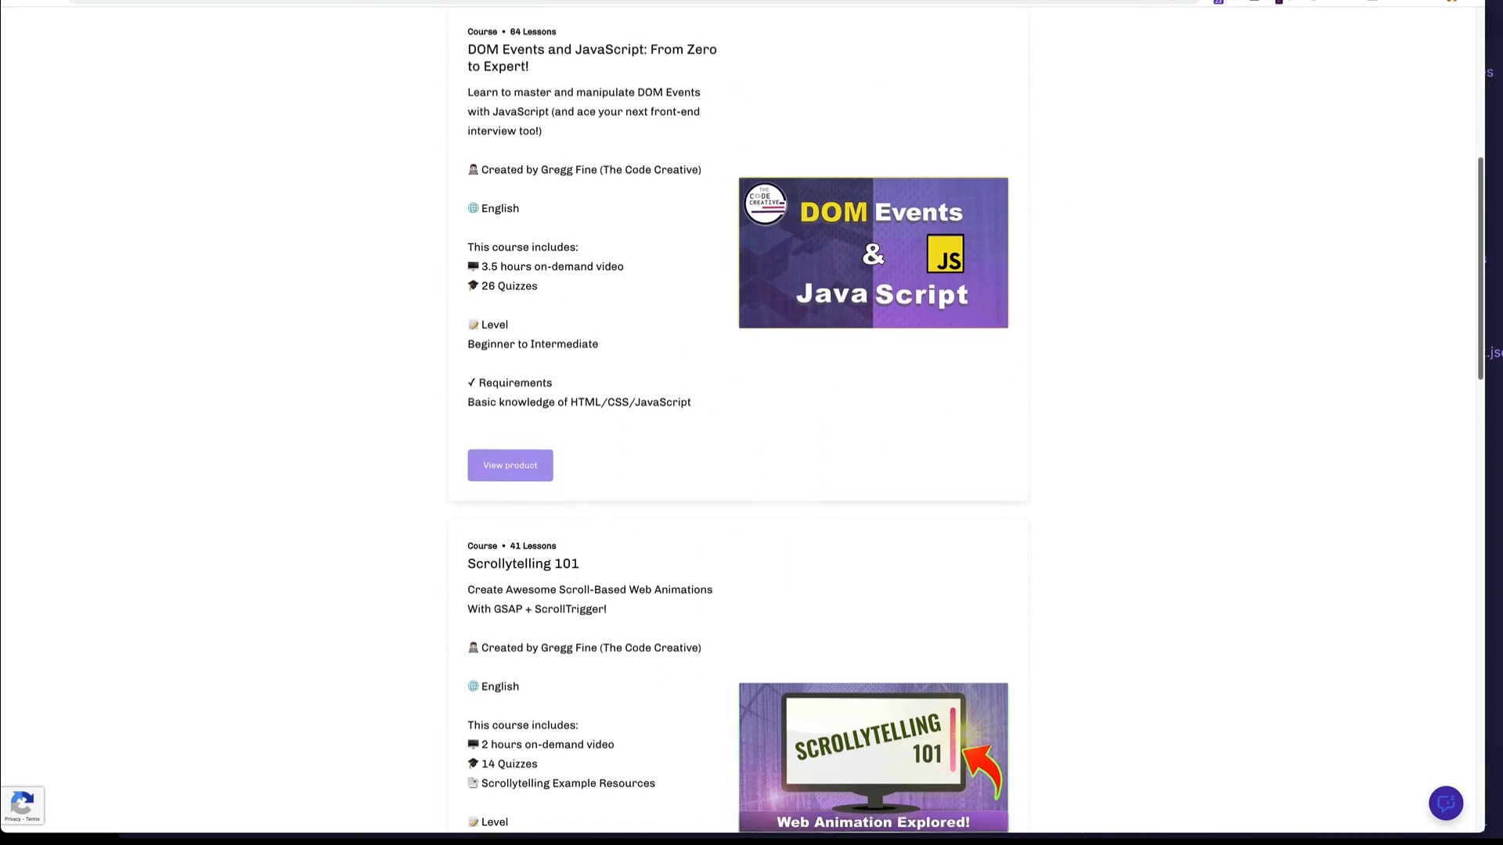
pyautogui.scroll(-3)
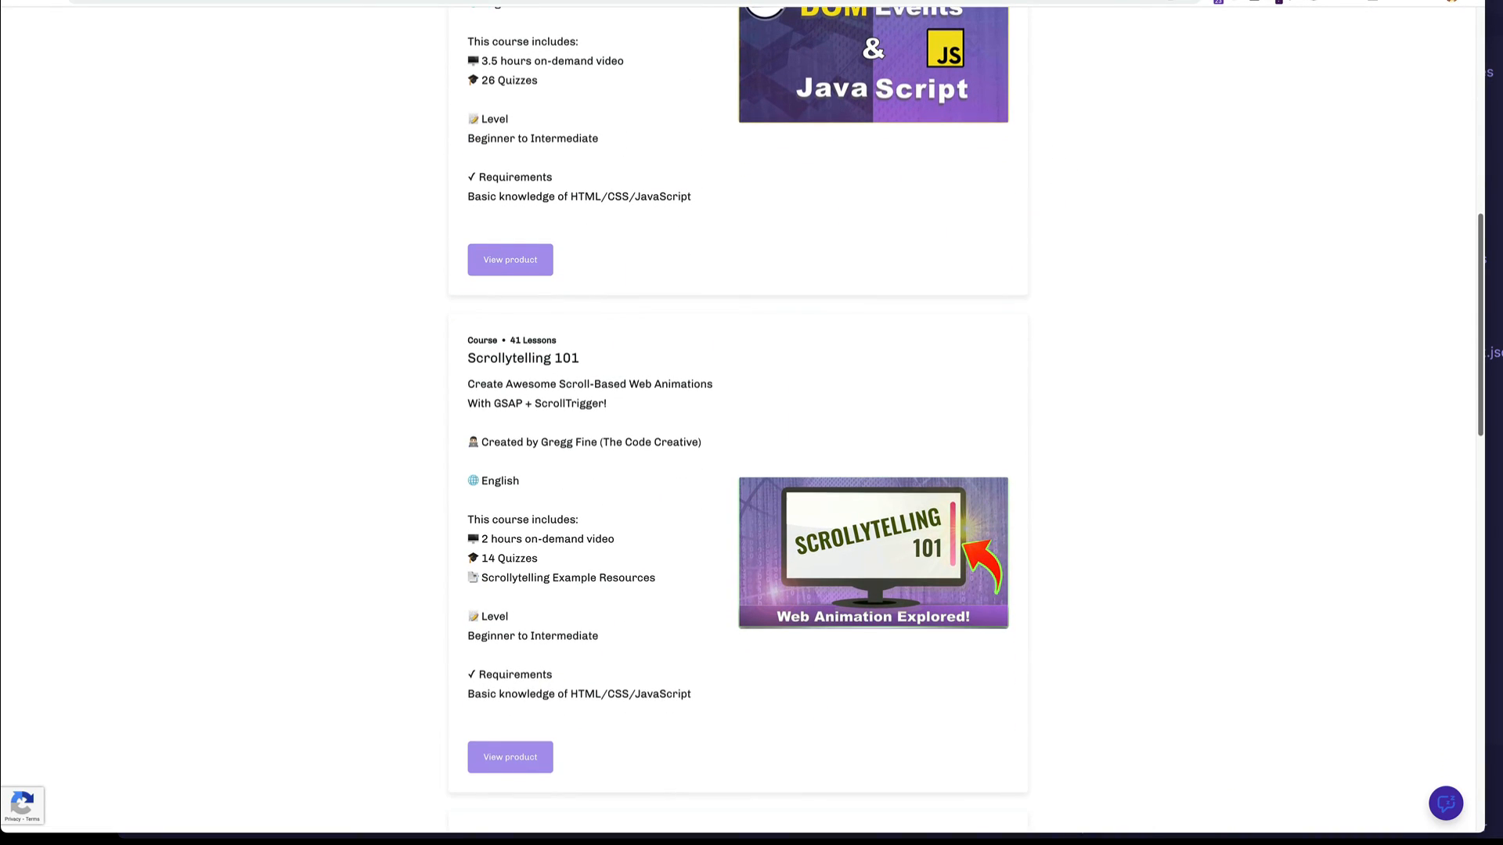